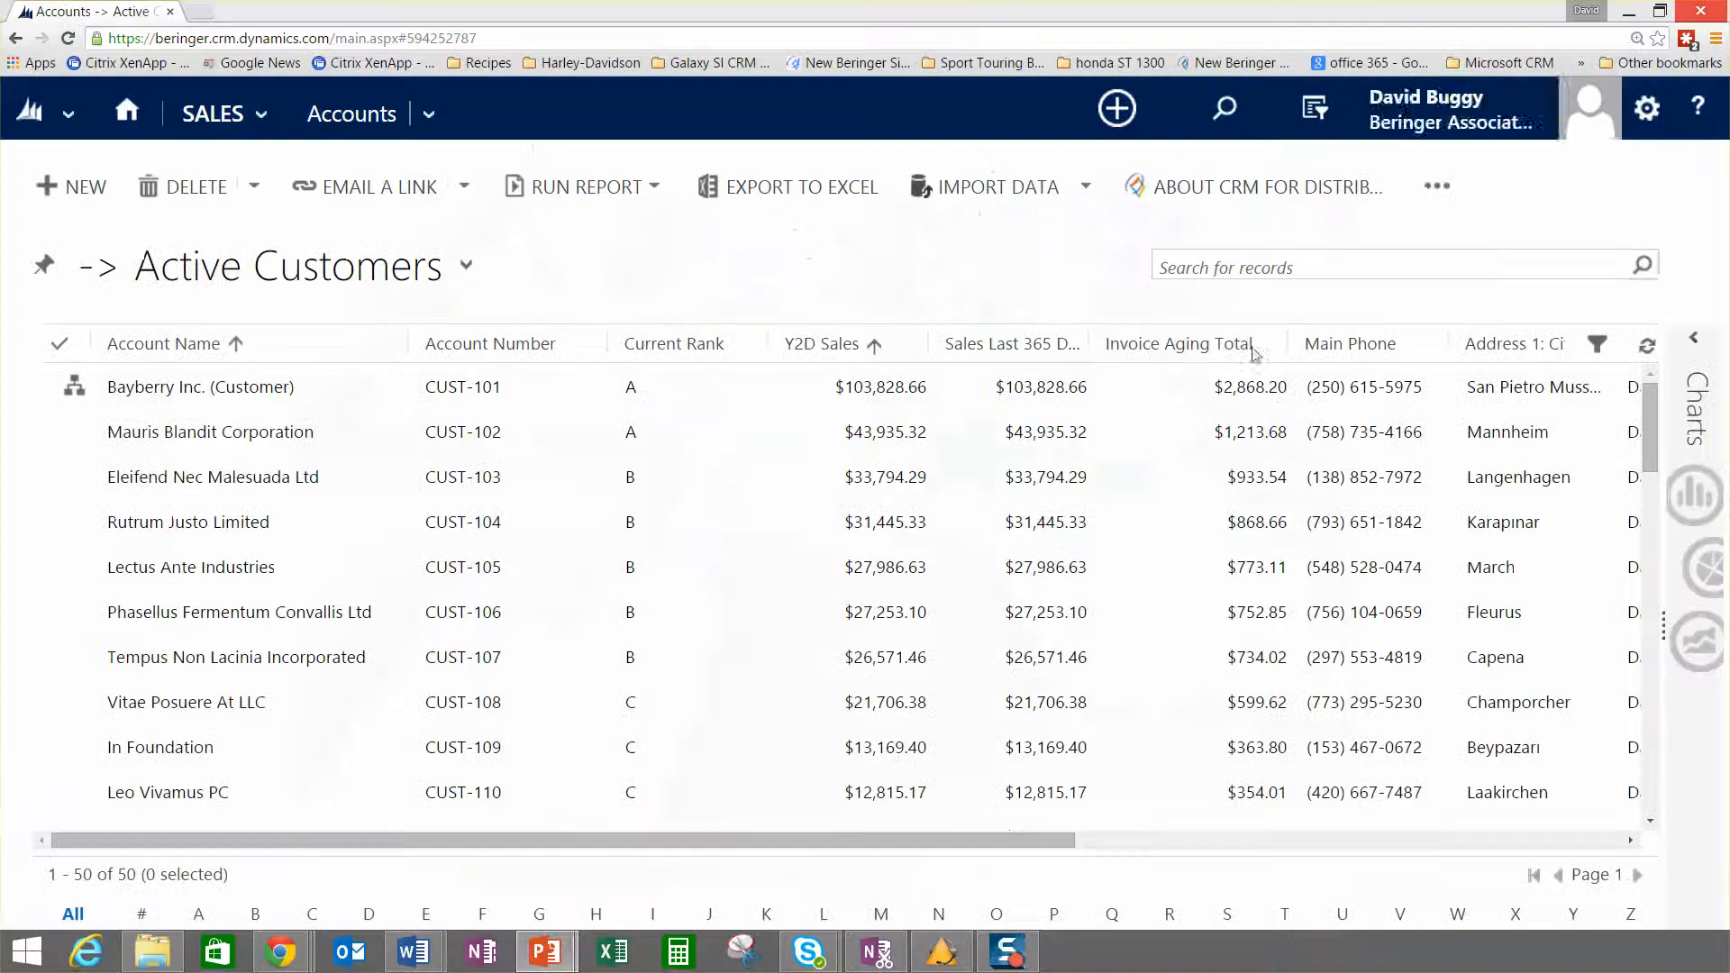
Select the Bayberry Inc. customer account to display its hierarchy of ship-to accounts.
left_click(490, 343)
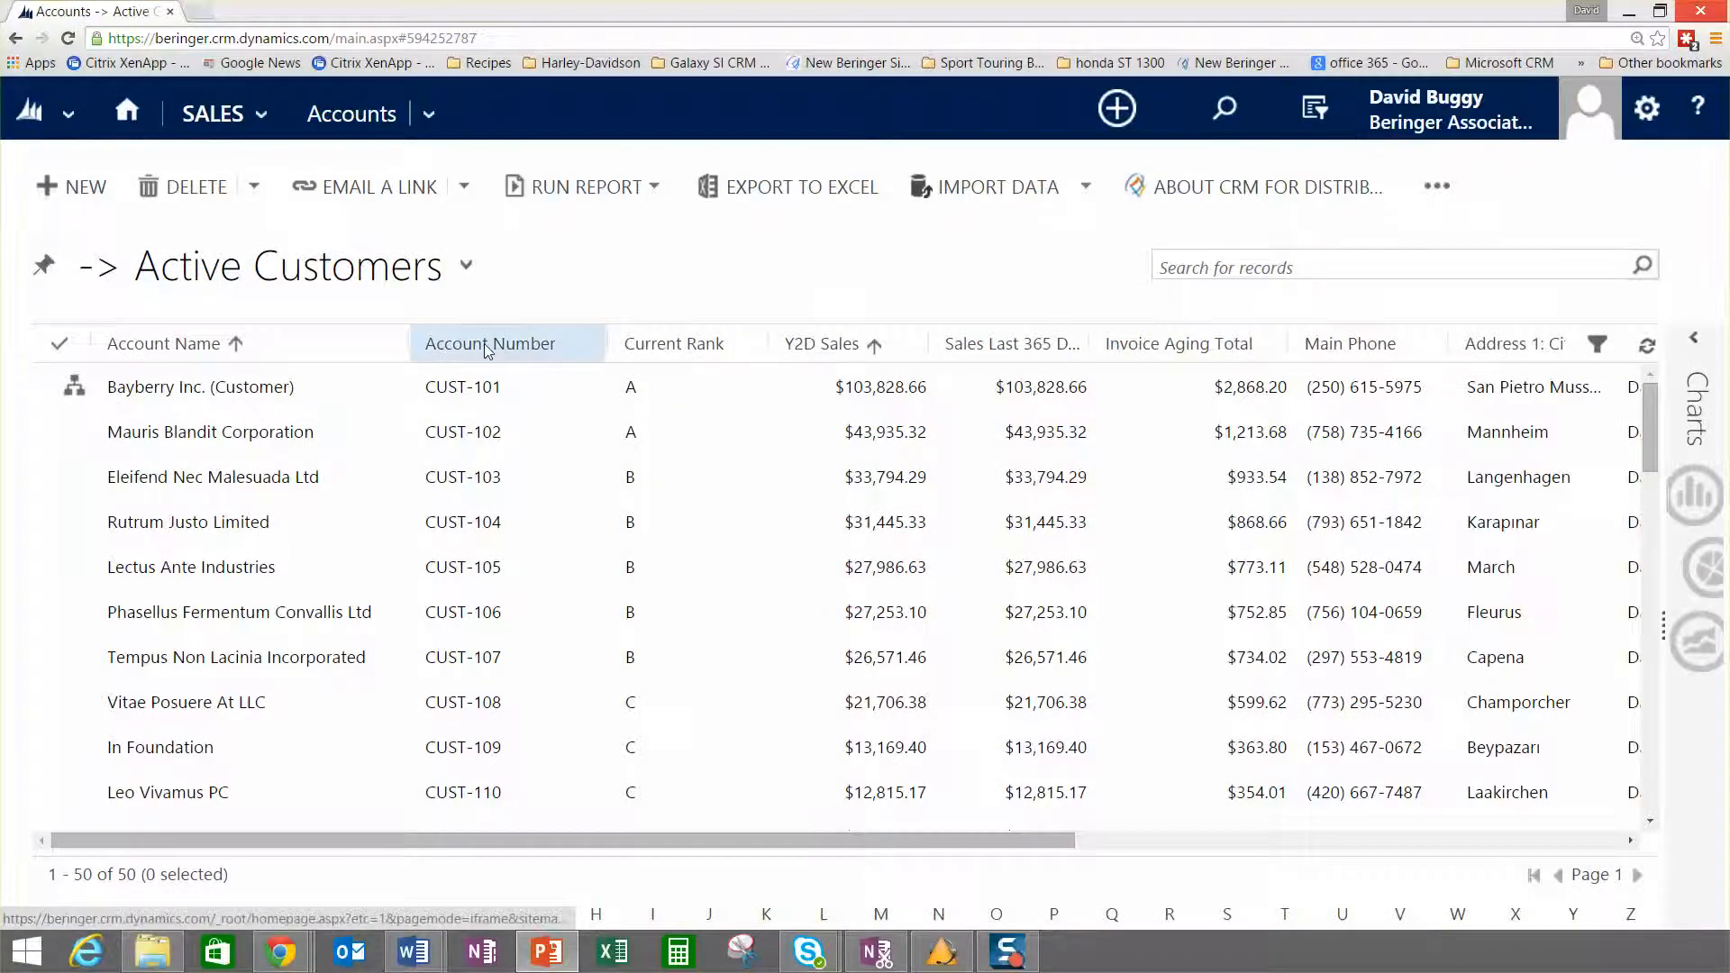
mouse_move(491, 344)
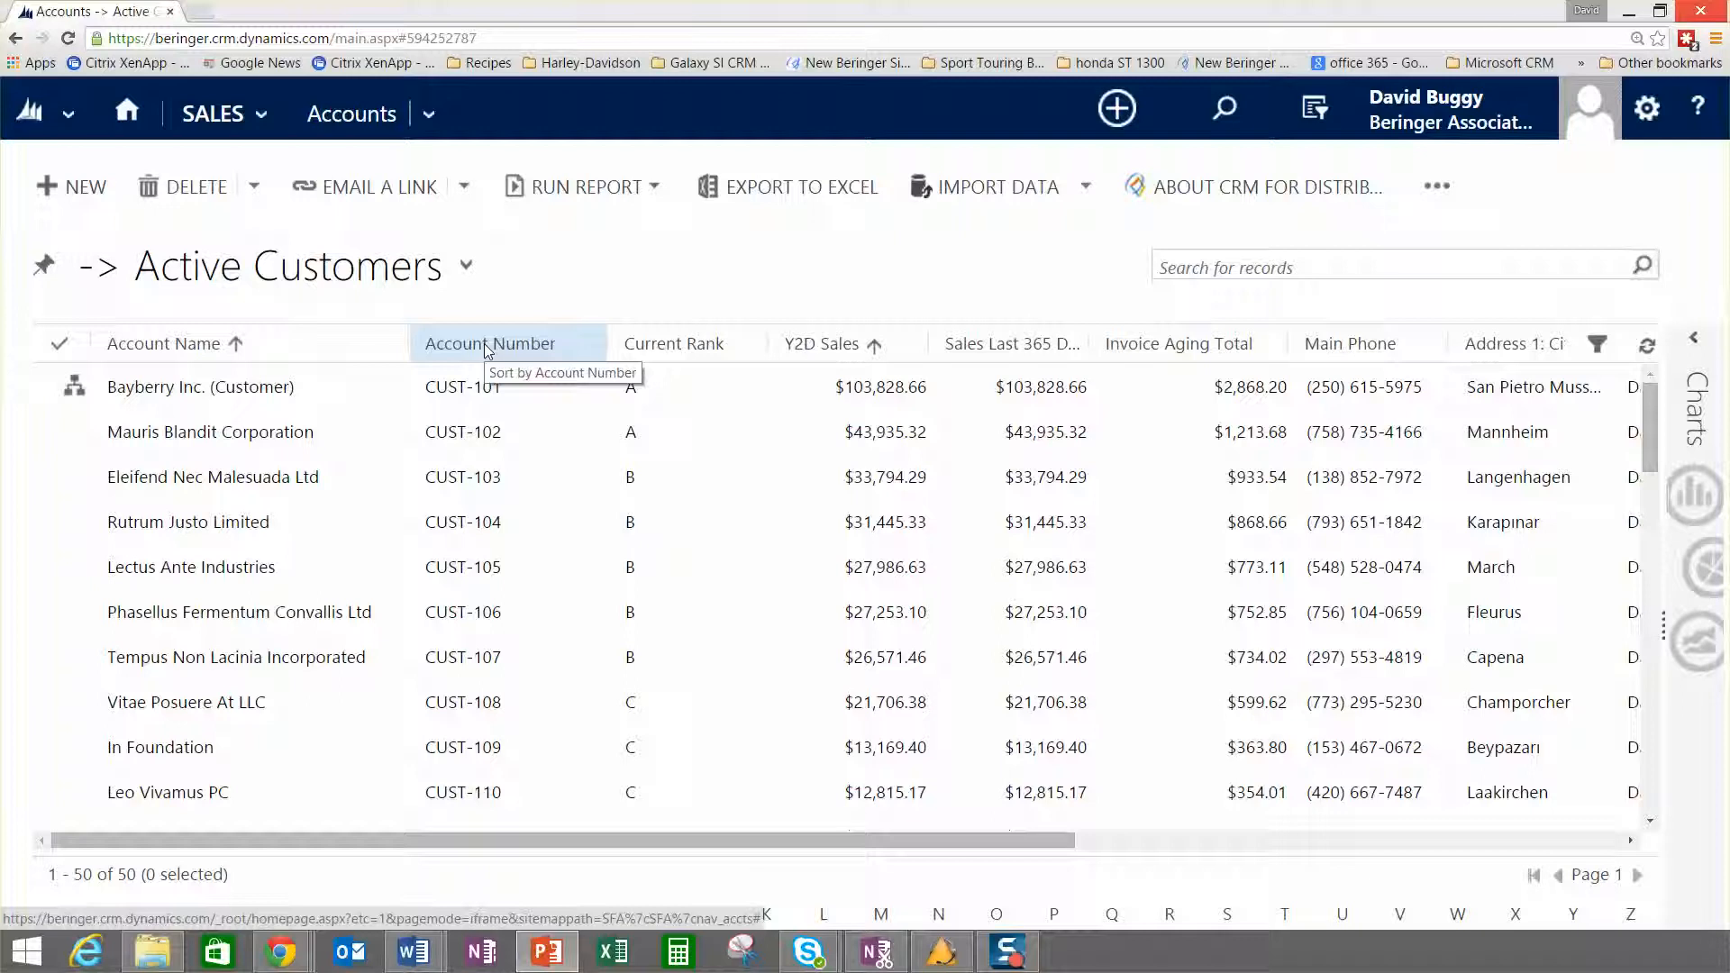
mouse_move(527, 282)
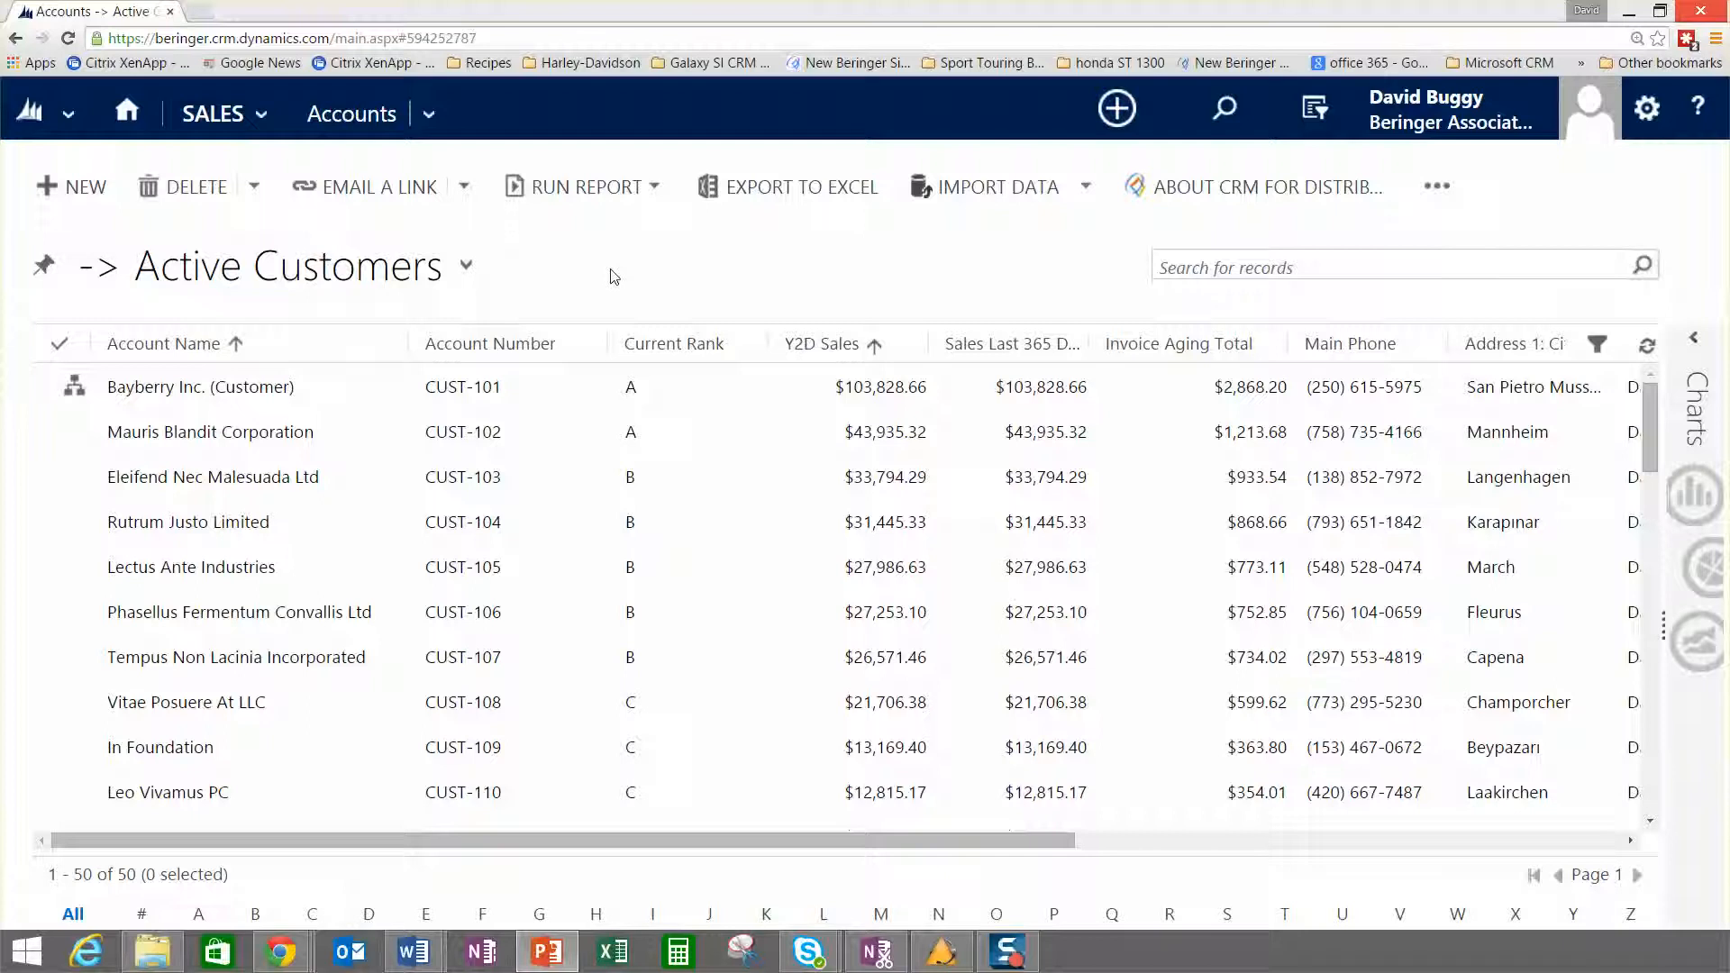
mouse_move(286, 286)
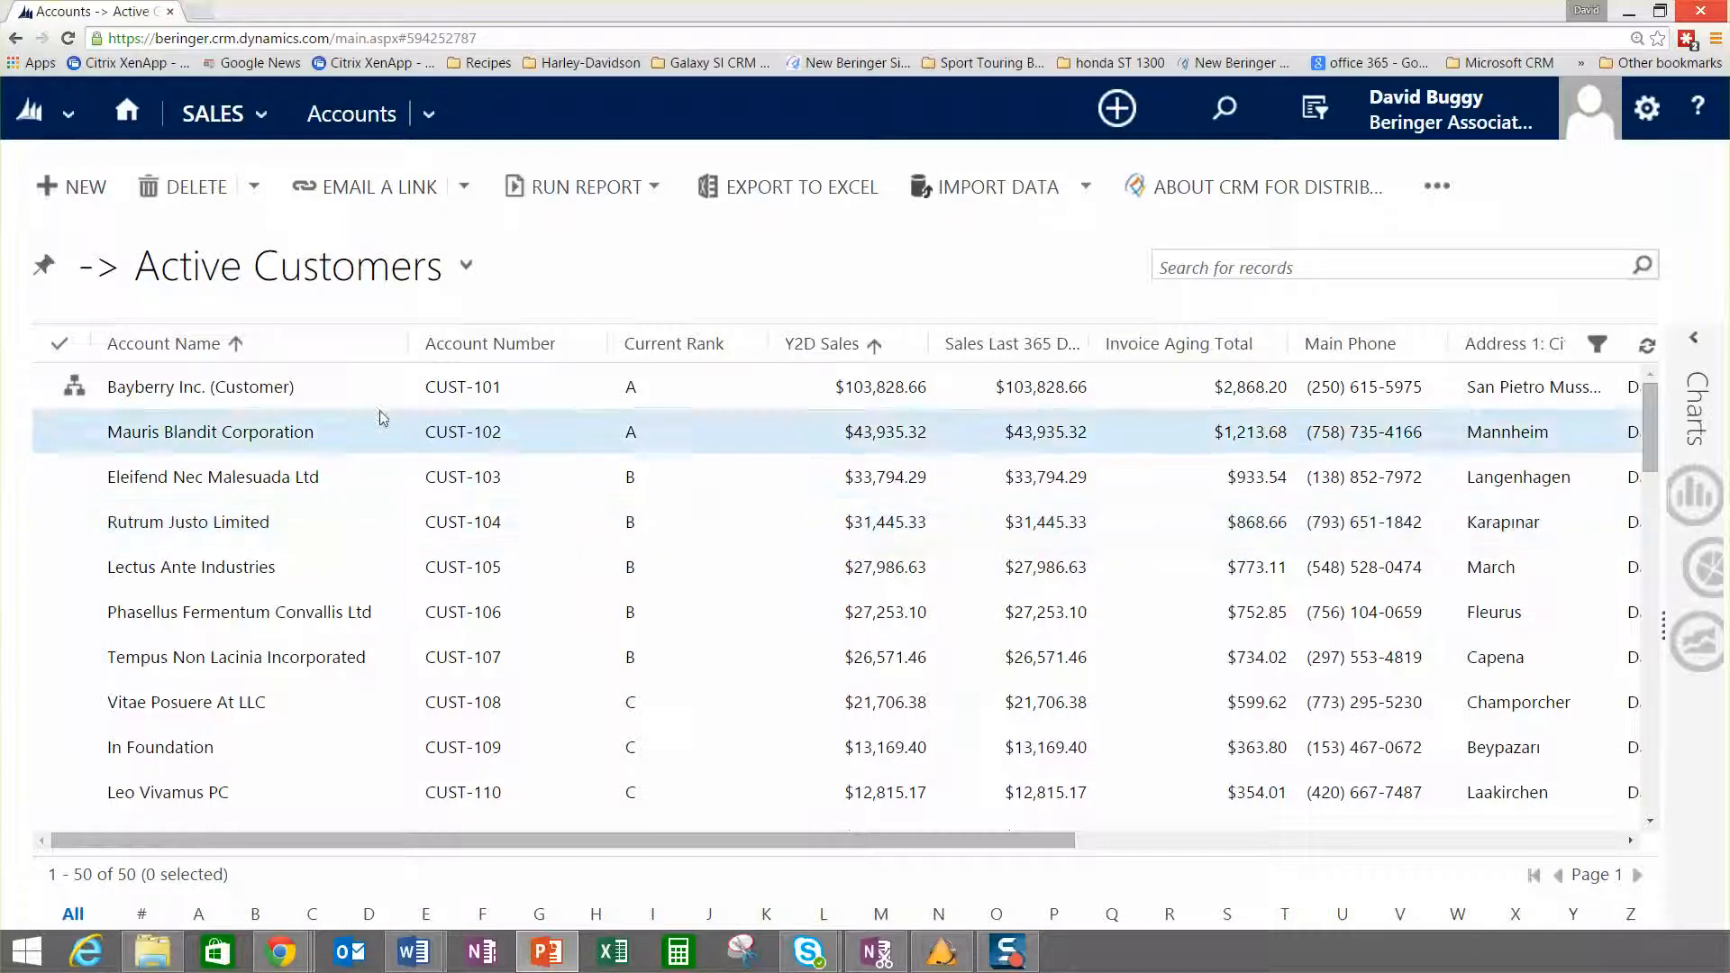
left_click(200, 387)
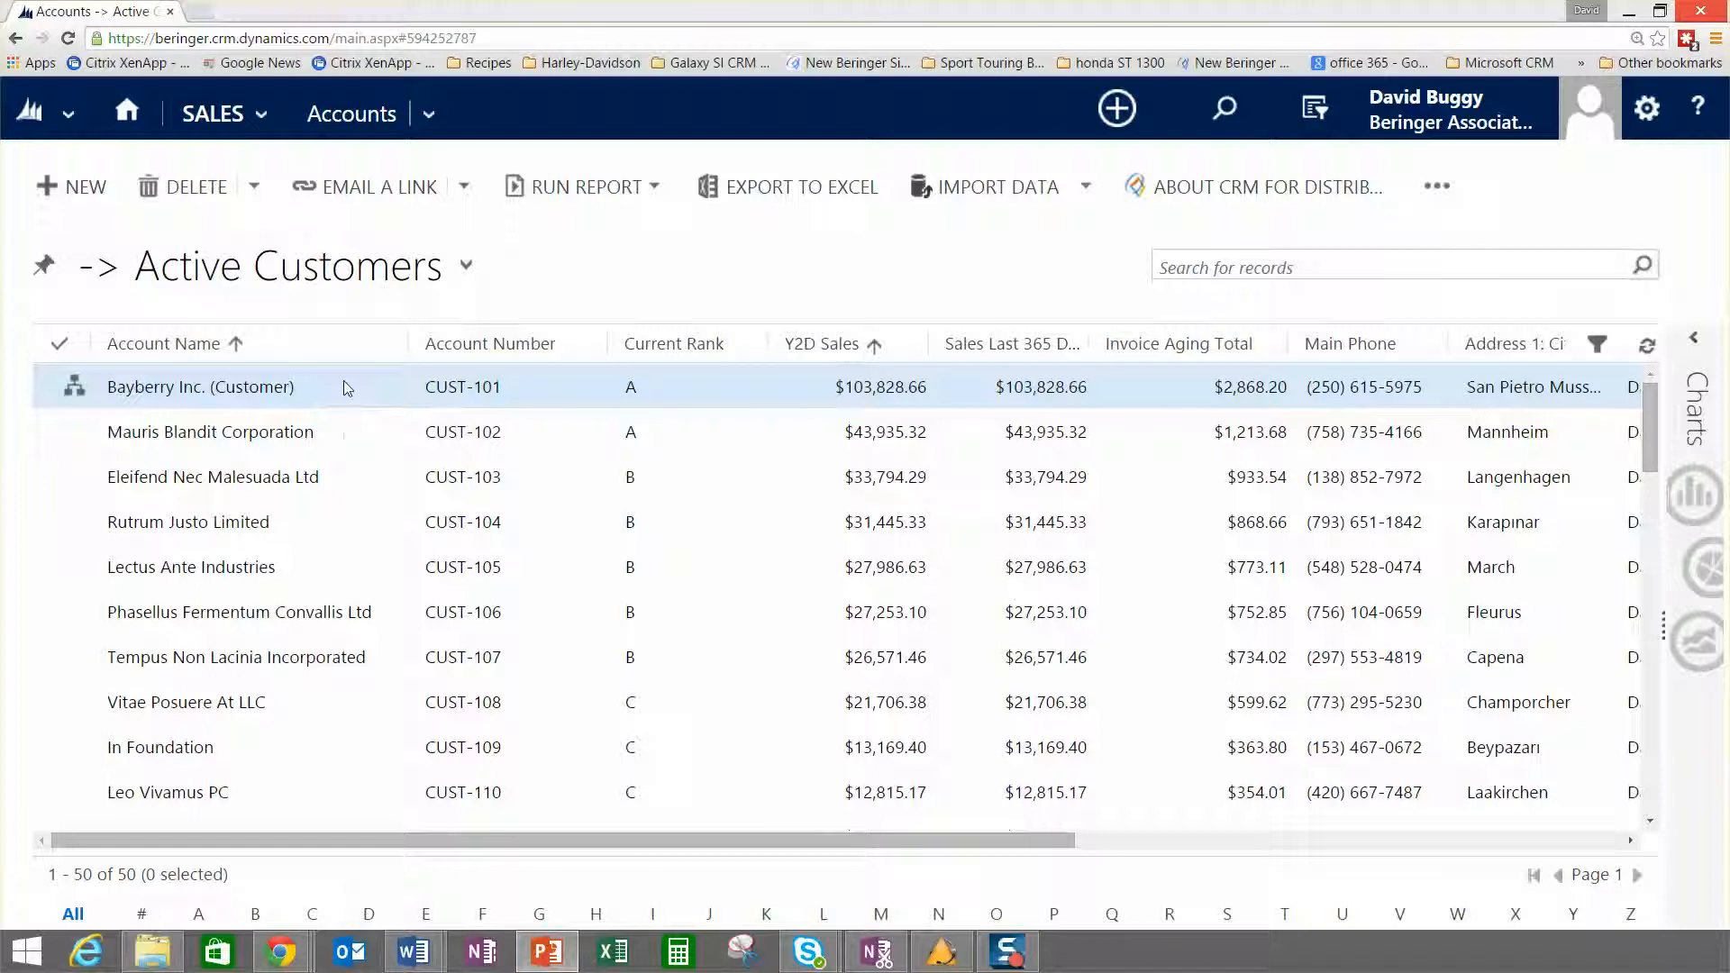
mouse_move(348, 388)
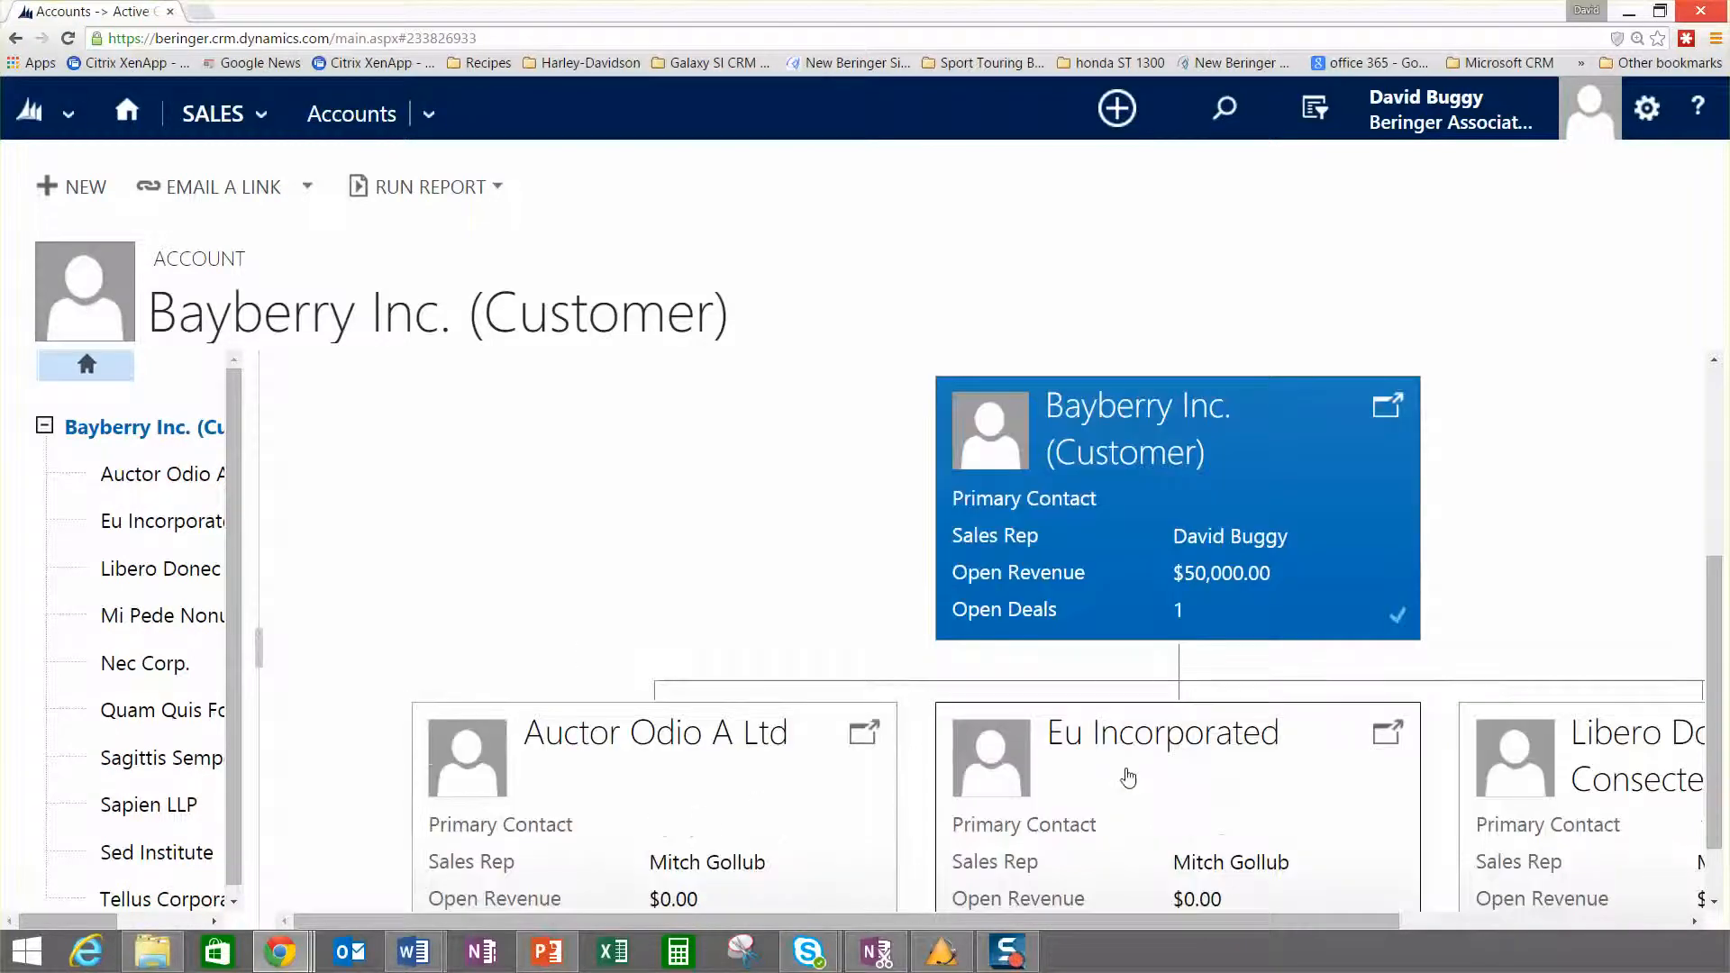
mouse_move(1618, 802)
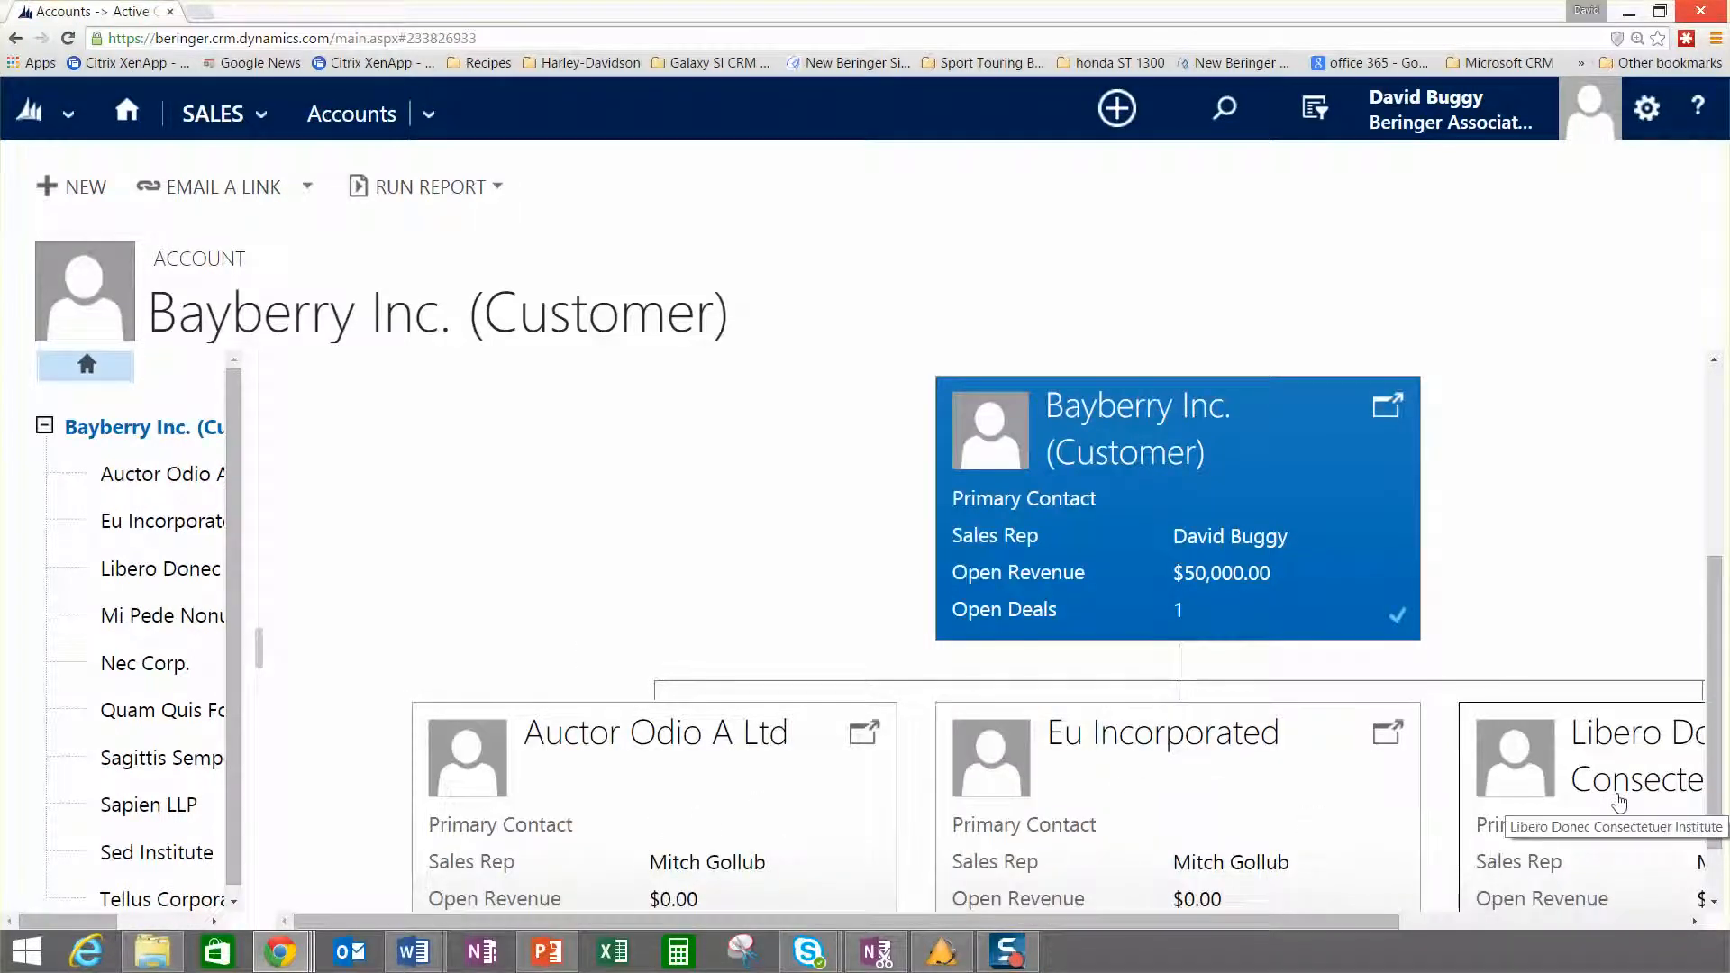
mouse_move(615, 454)
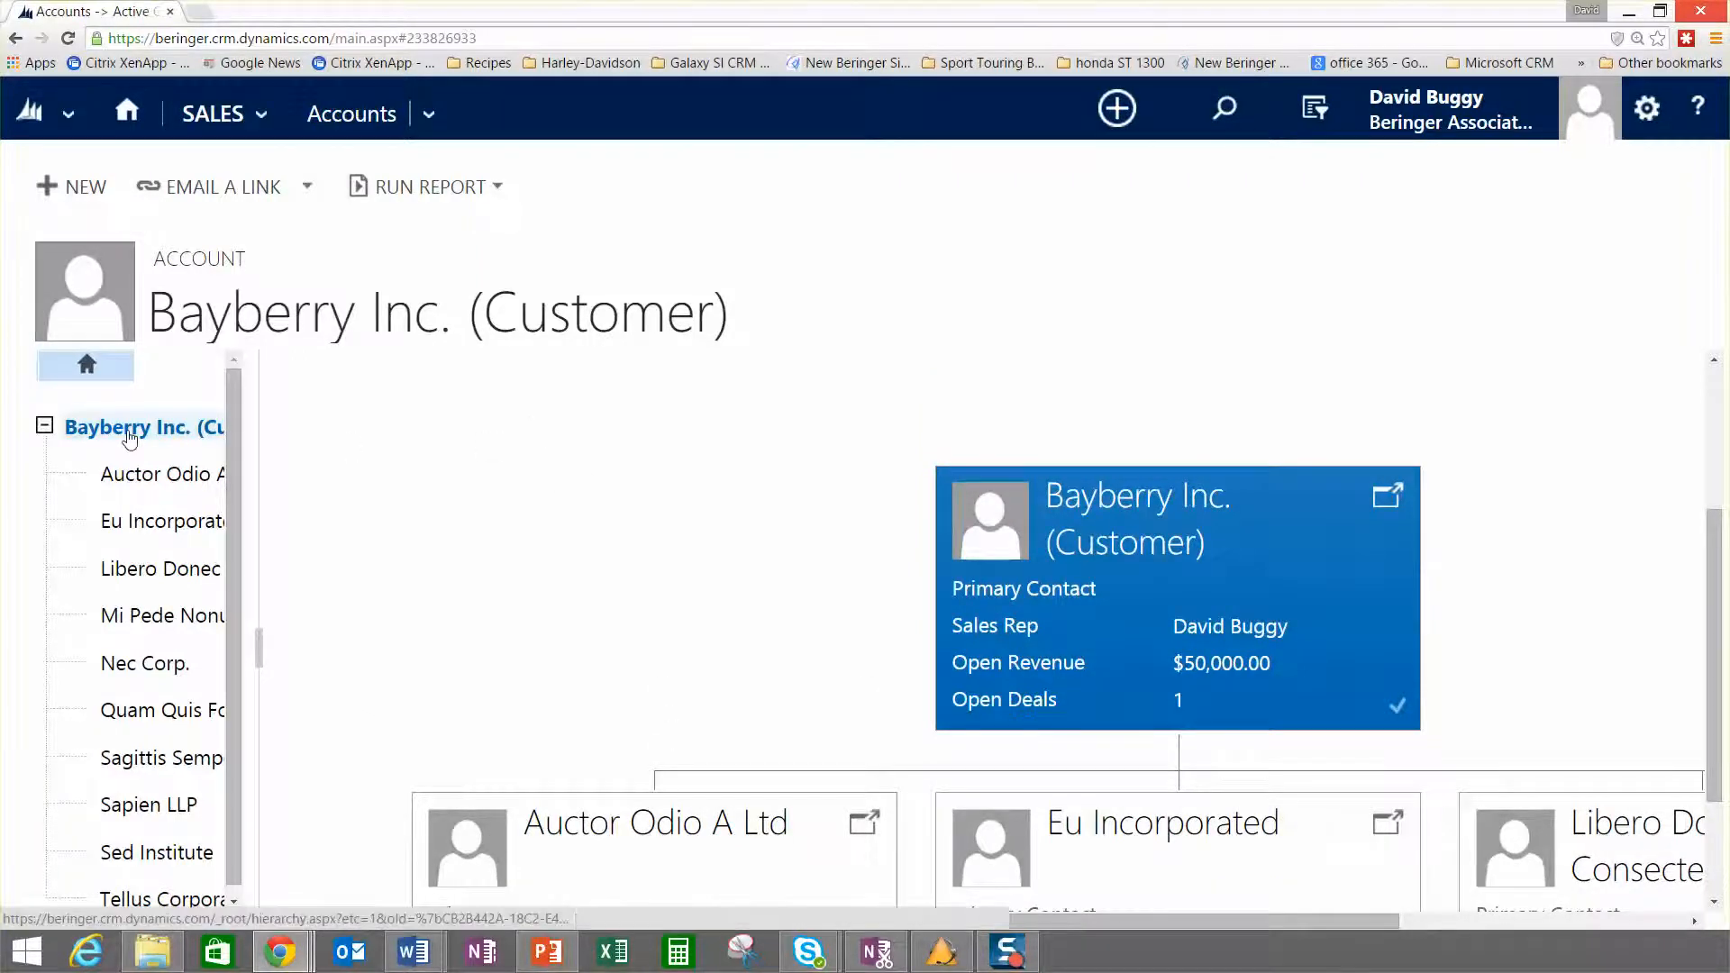
Return to Accounts and switch through the Active Ship To, Active Suppliers and Active Vendors views.
left_click(428, 113)
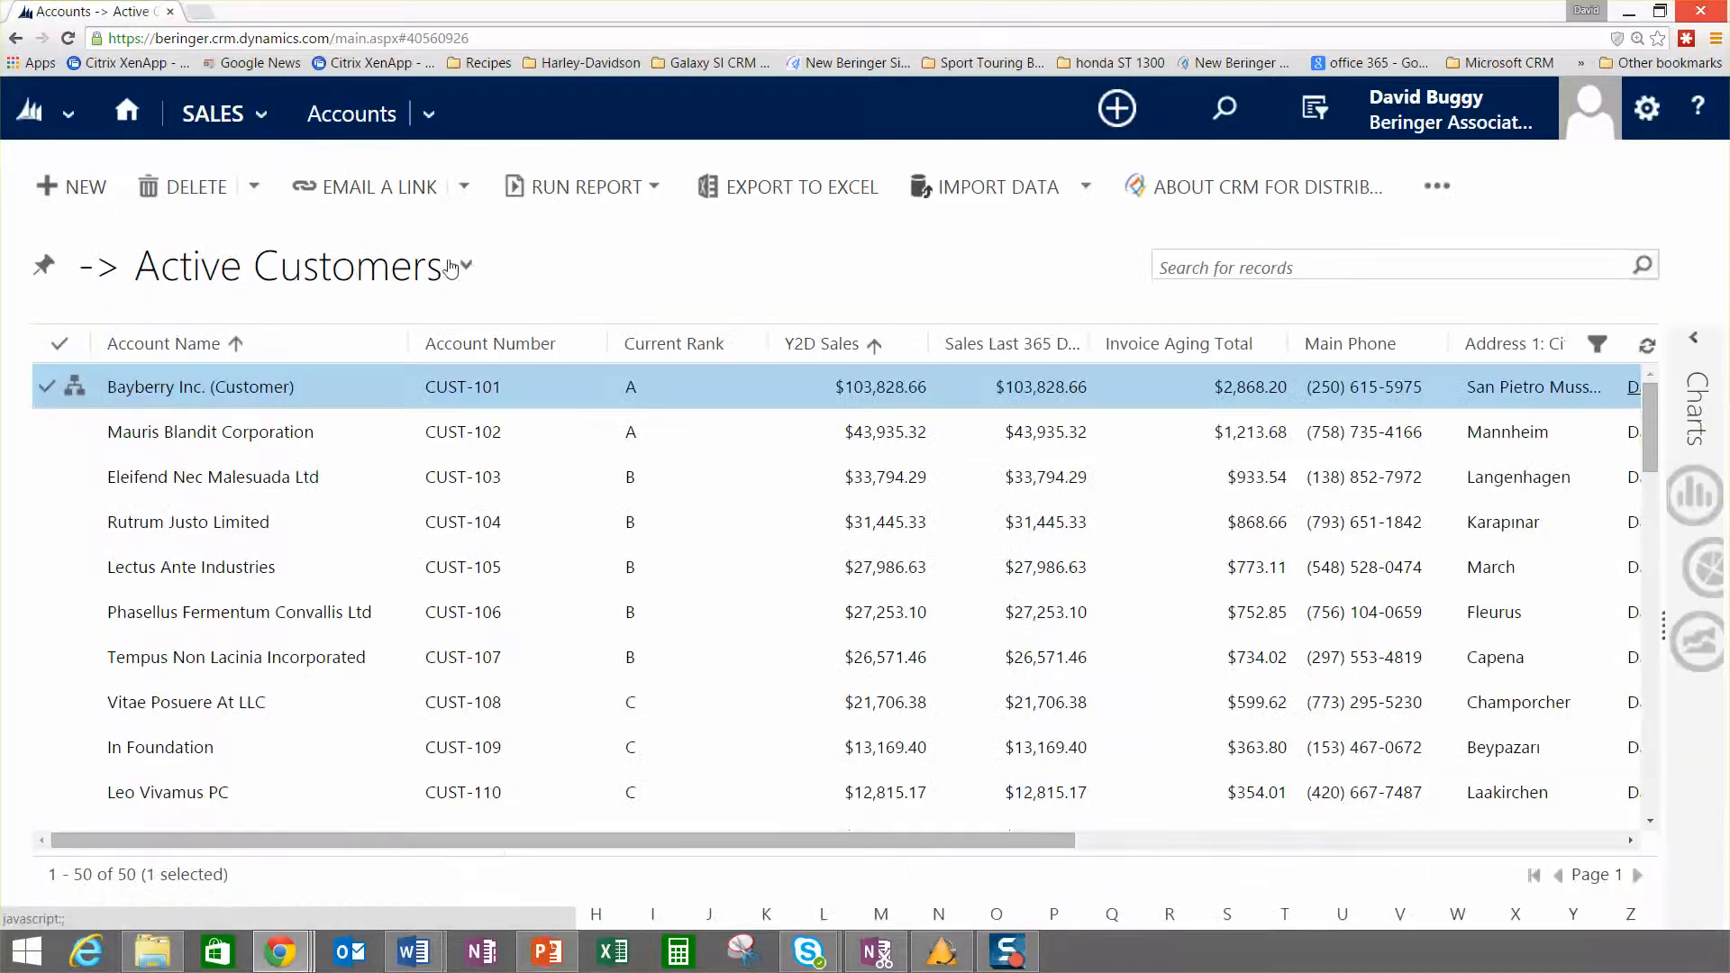
left_click(465, 265)
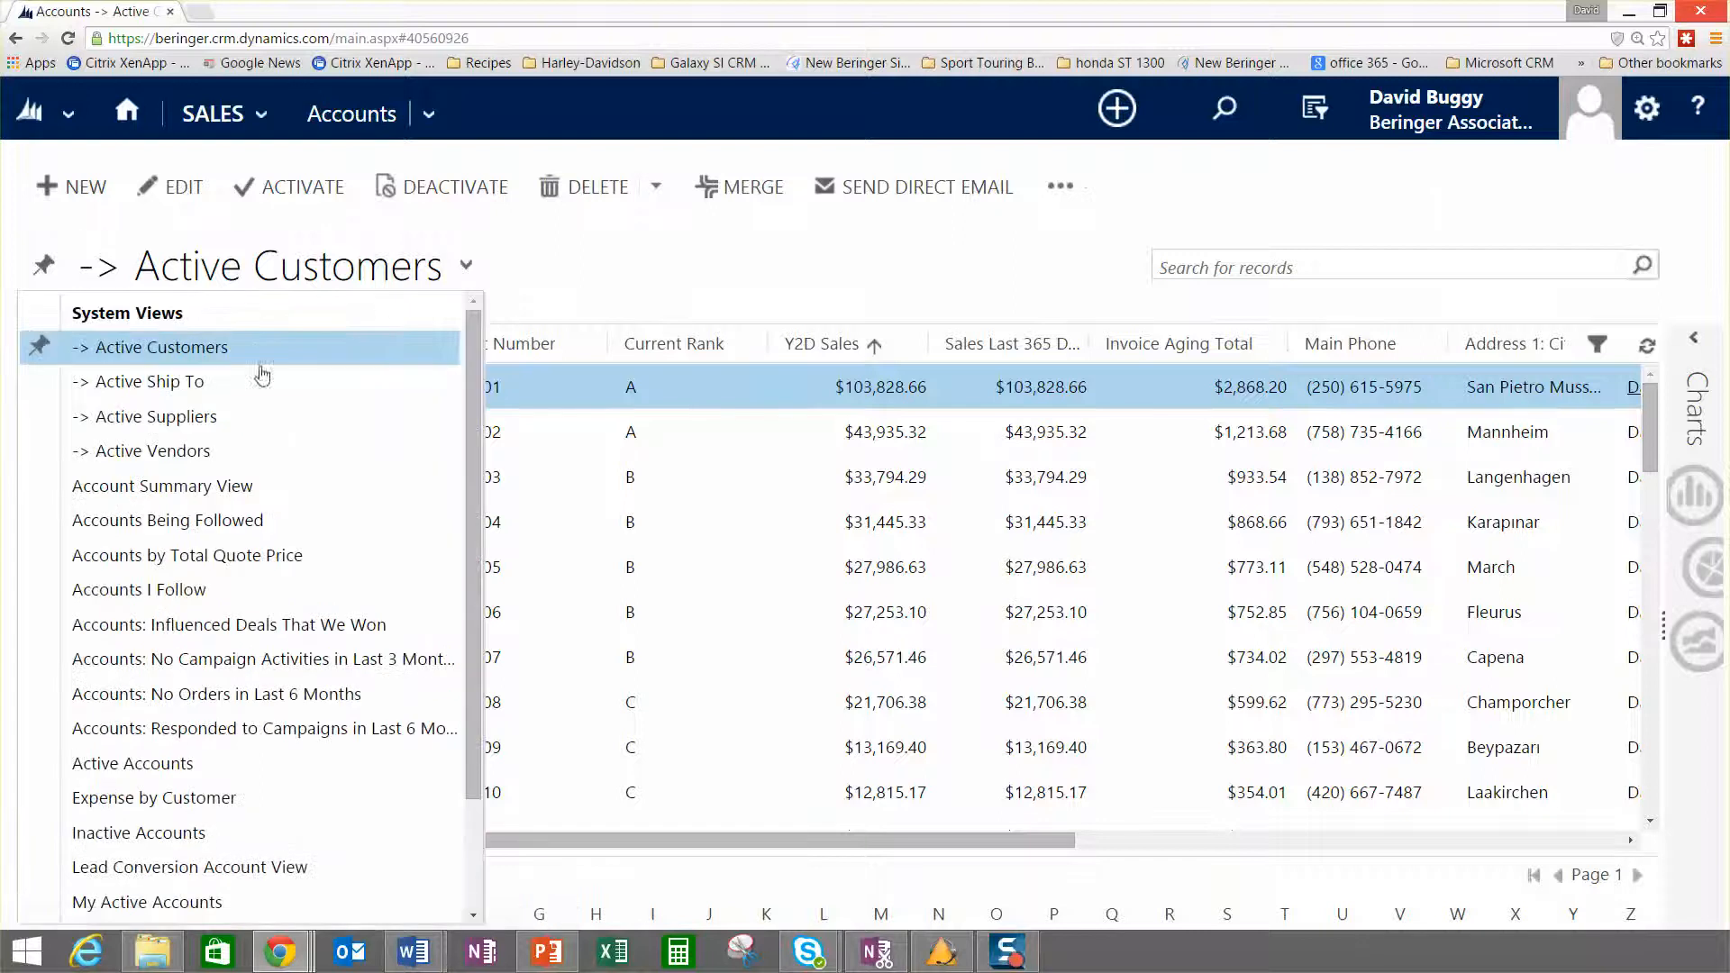
mouse_move(152, 416)
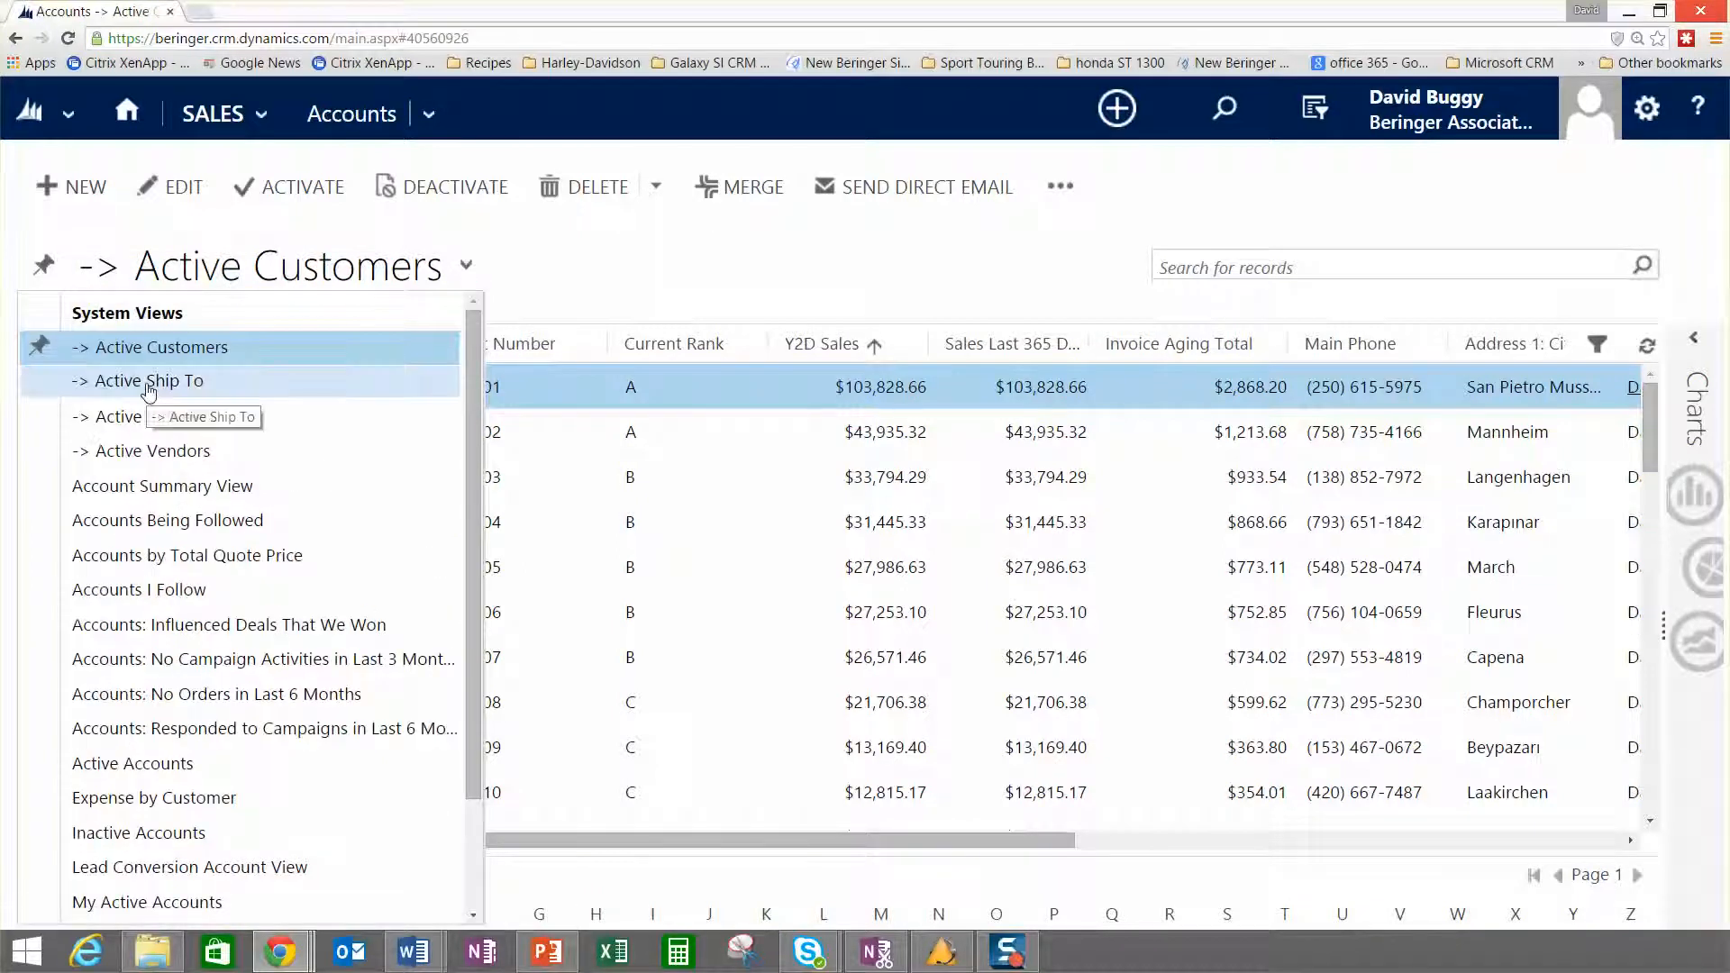
left_click(149, 380)
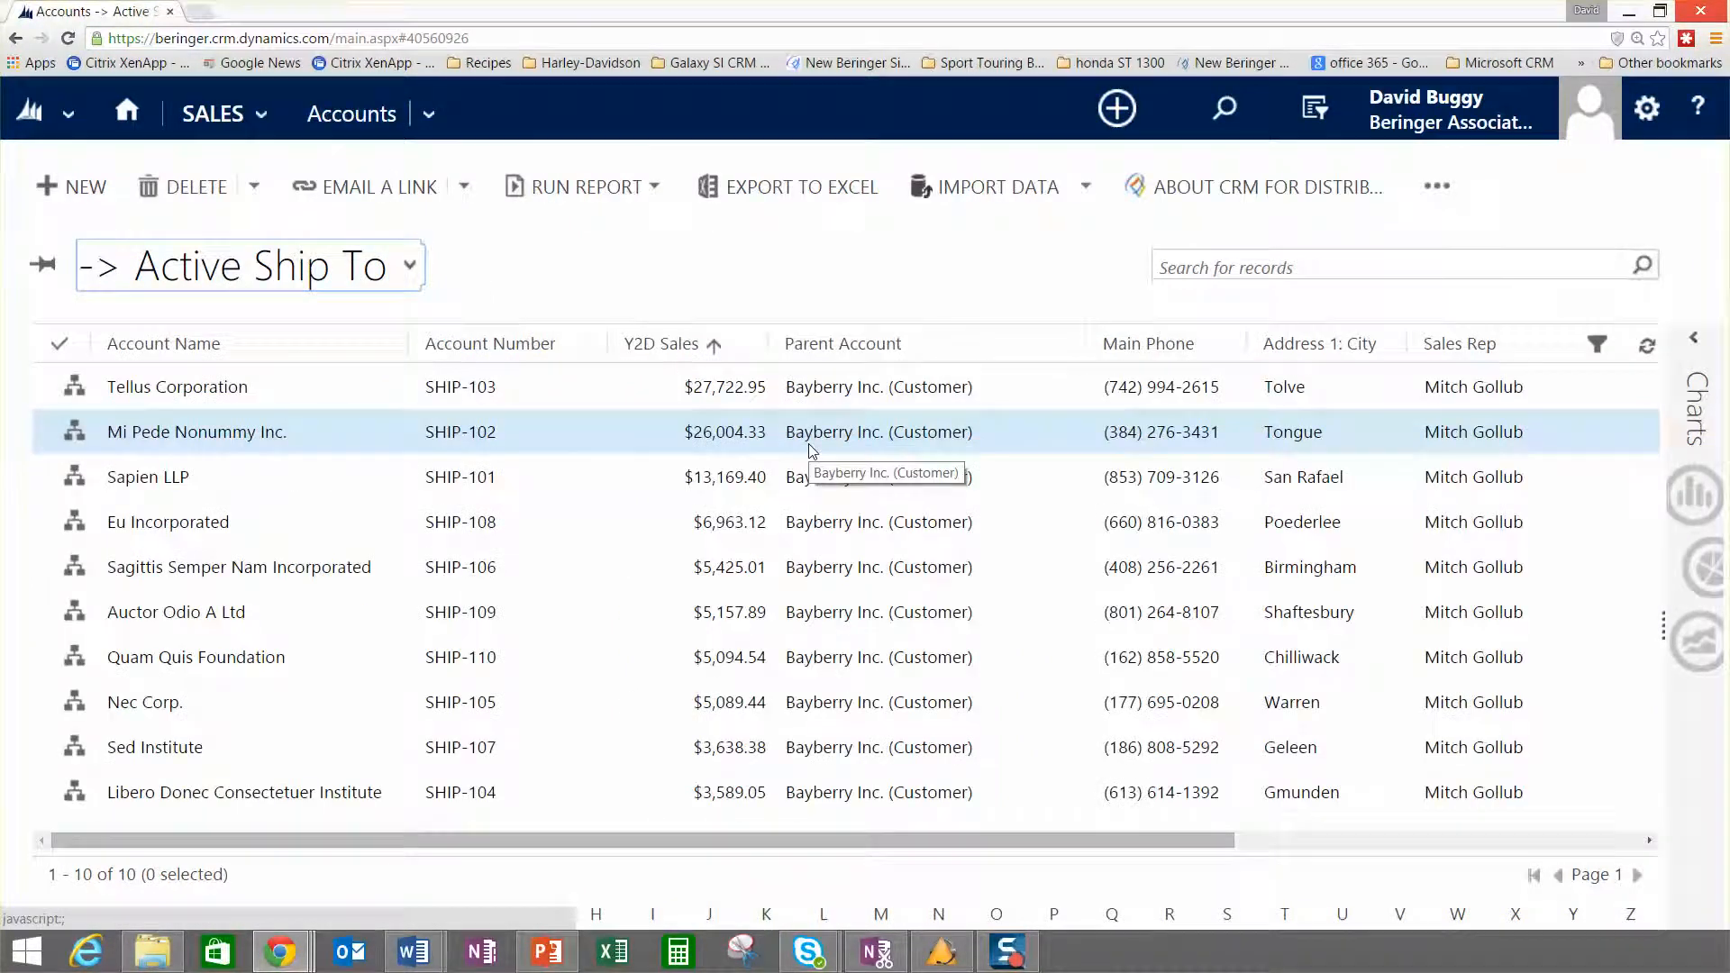
left_click(176, 613)
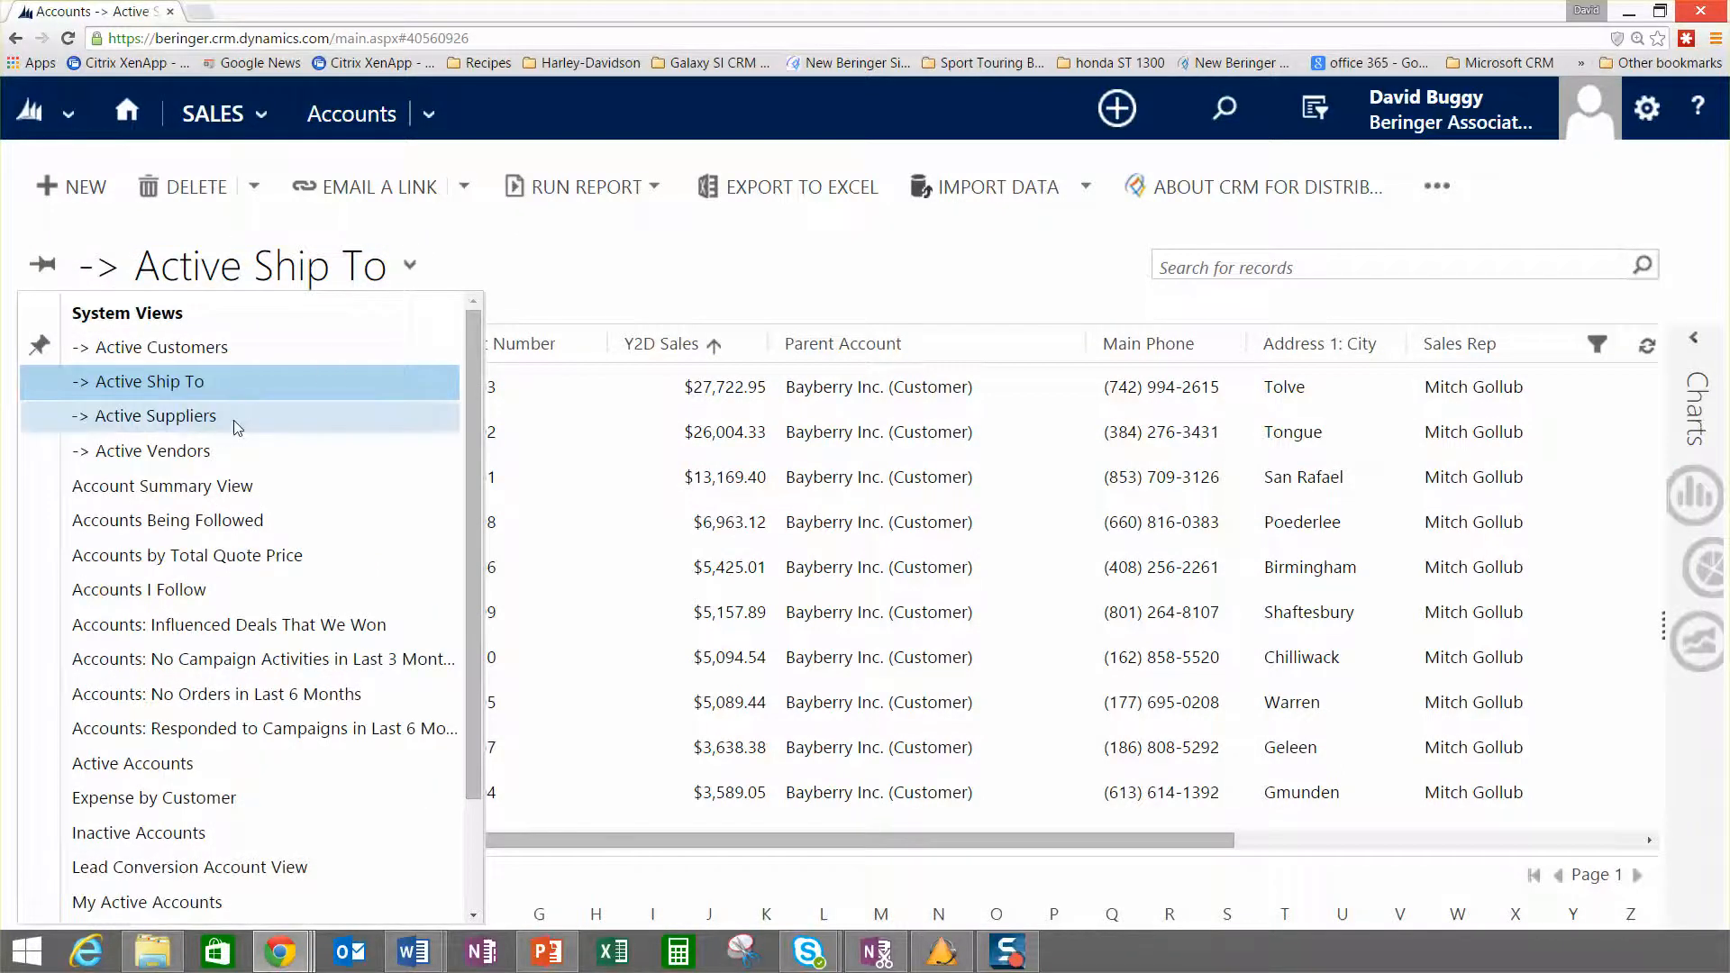
left_click(152, 415)
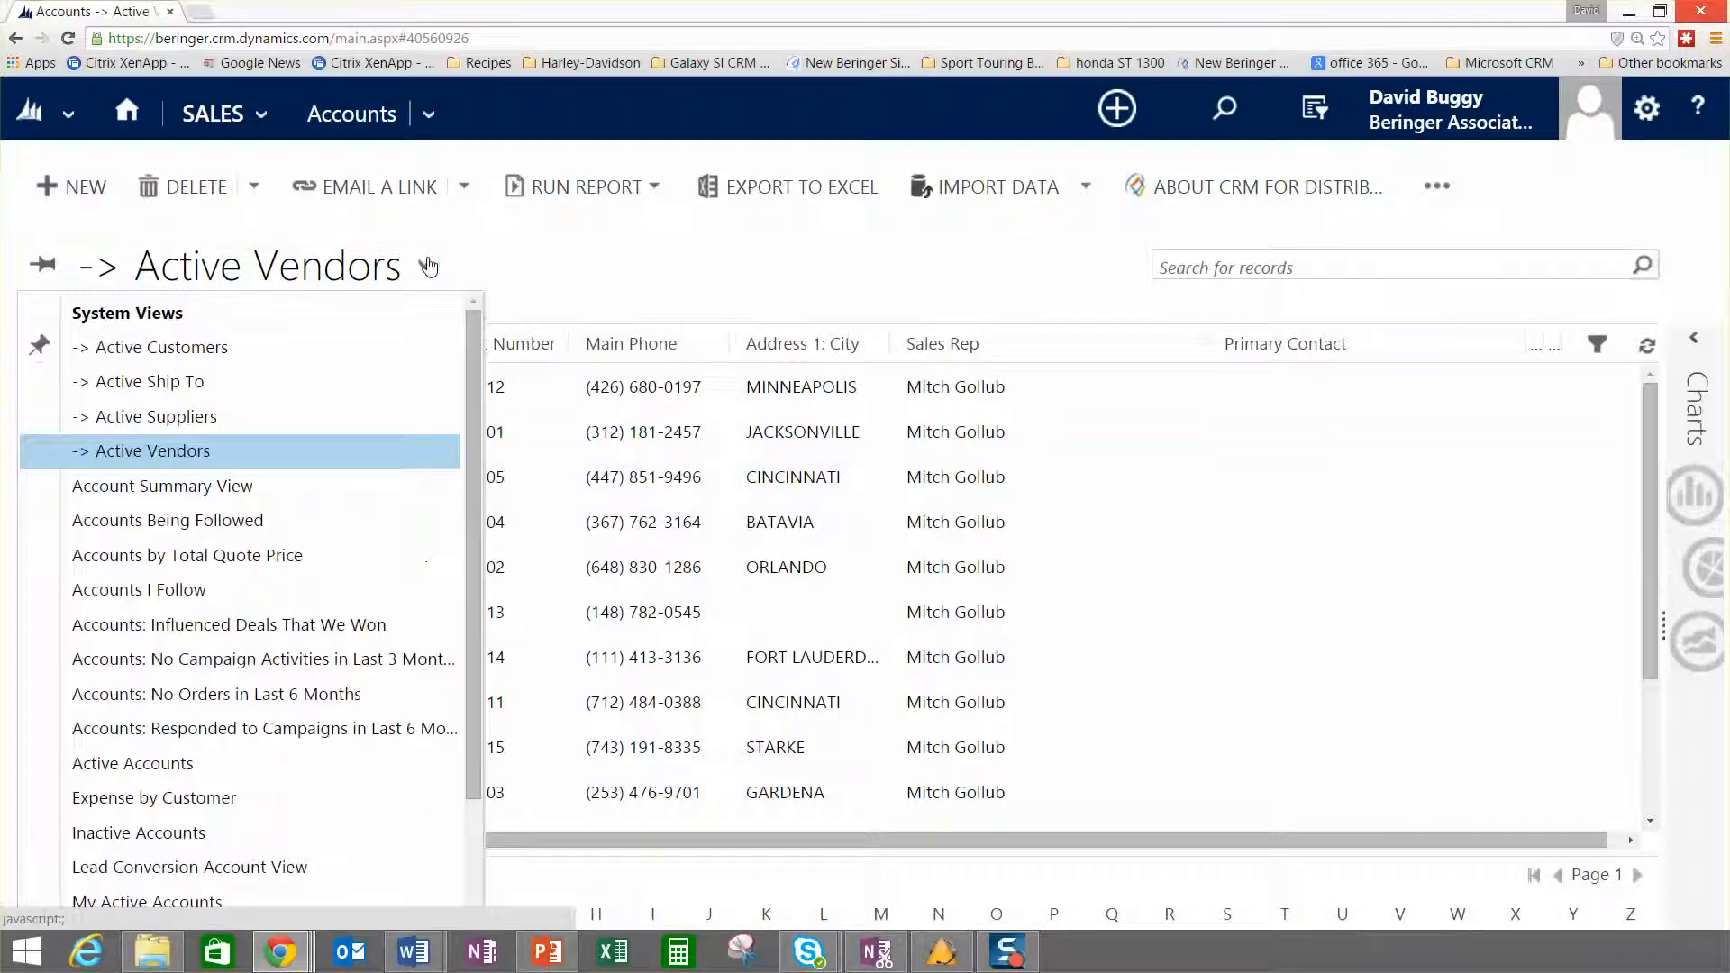
left_click(161, 346)
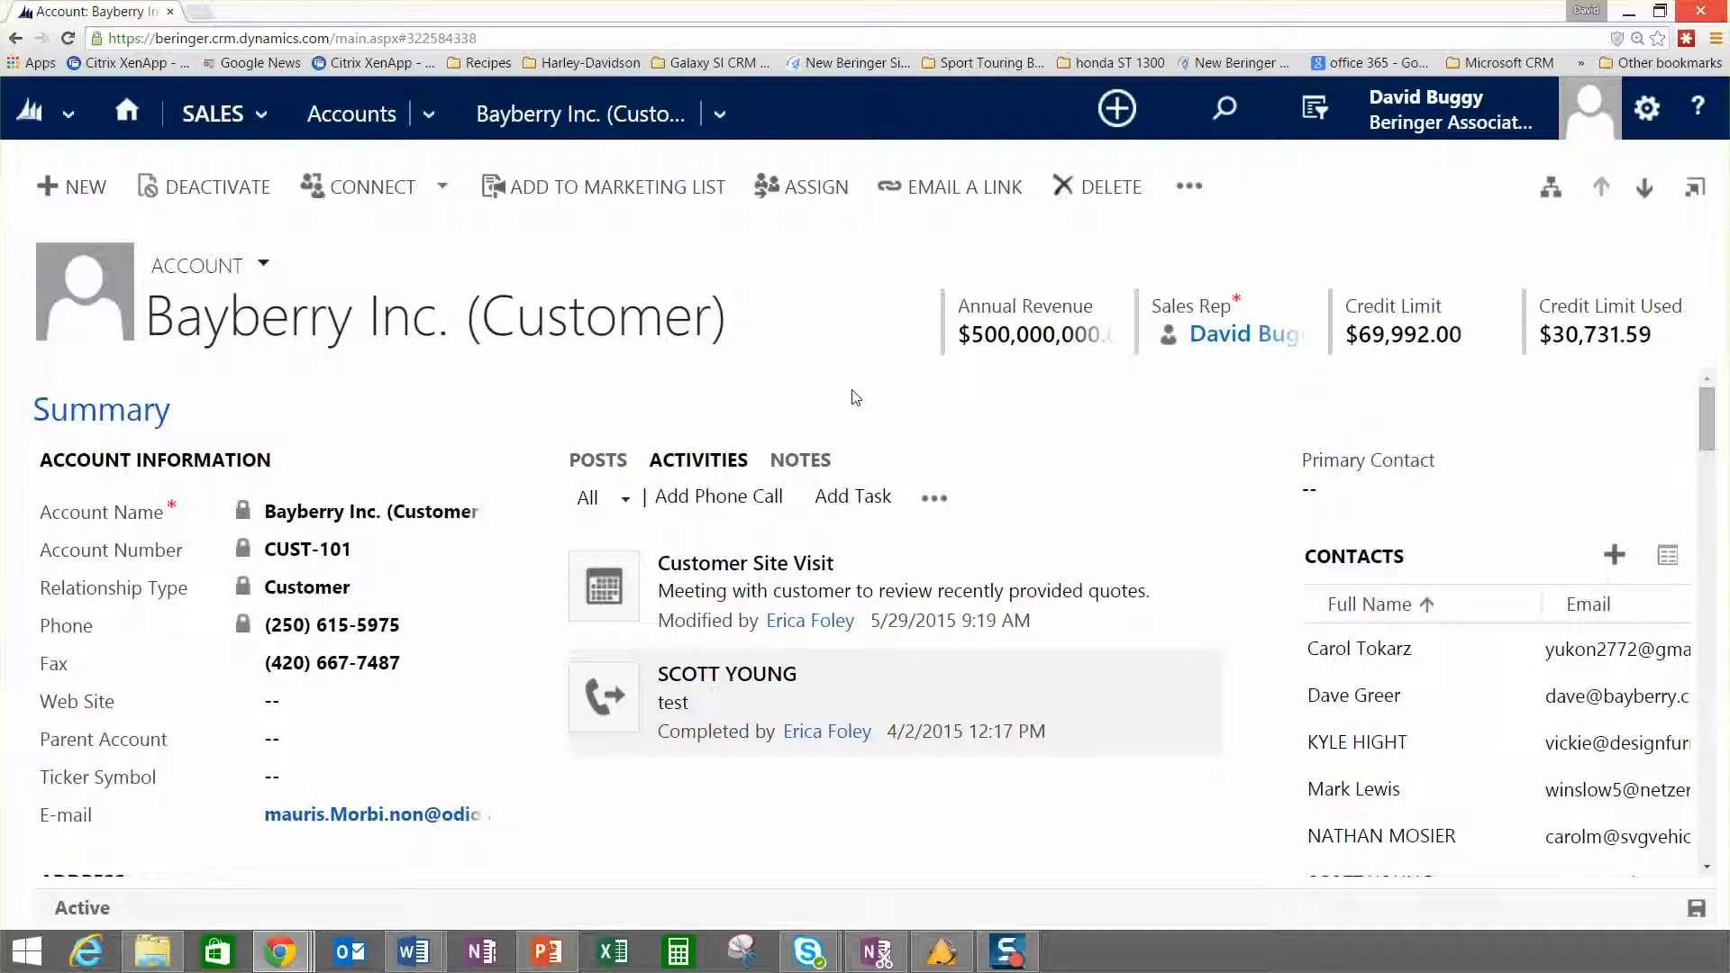
mouse_move(309, 497)
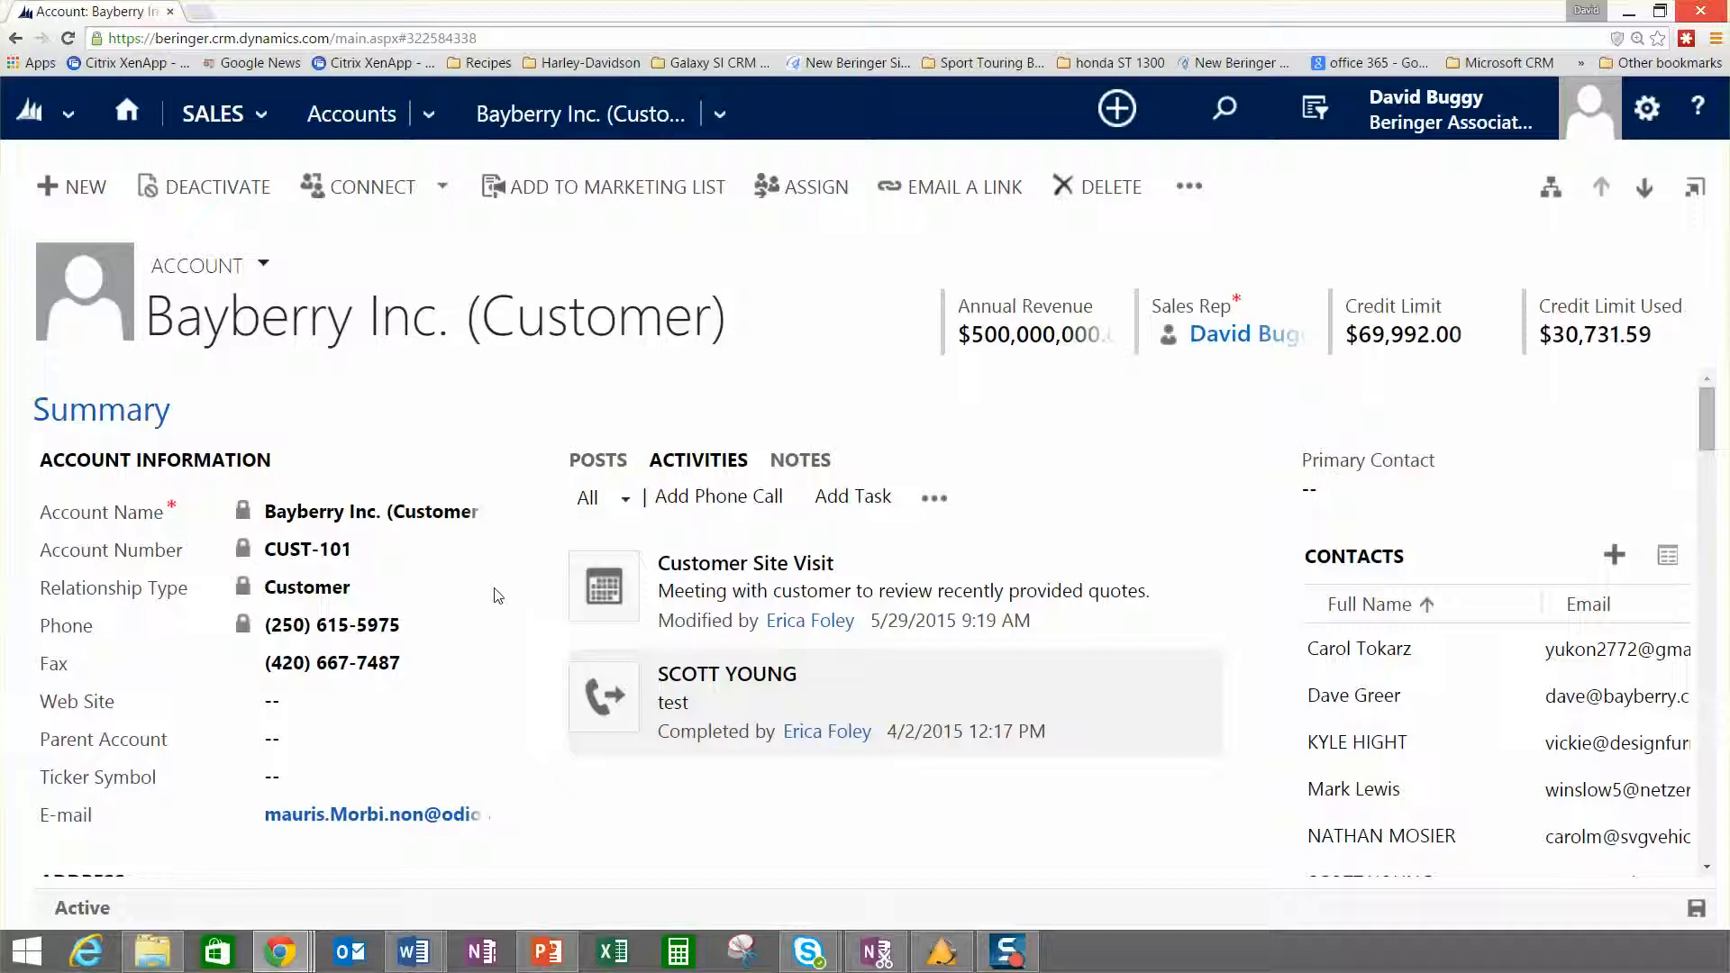
left_click(316, 586)
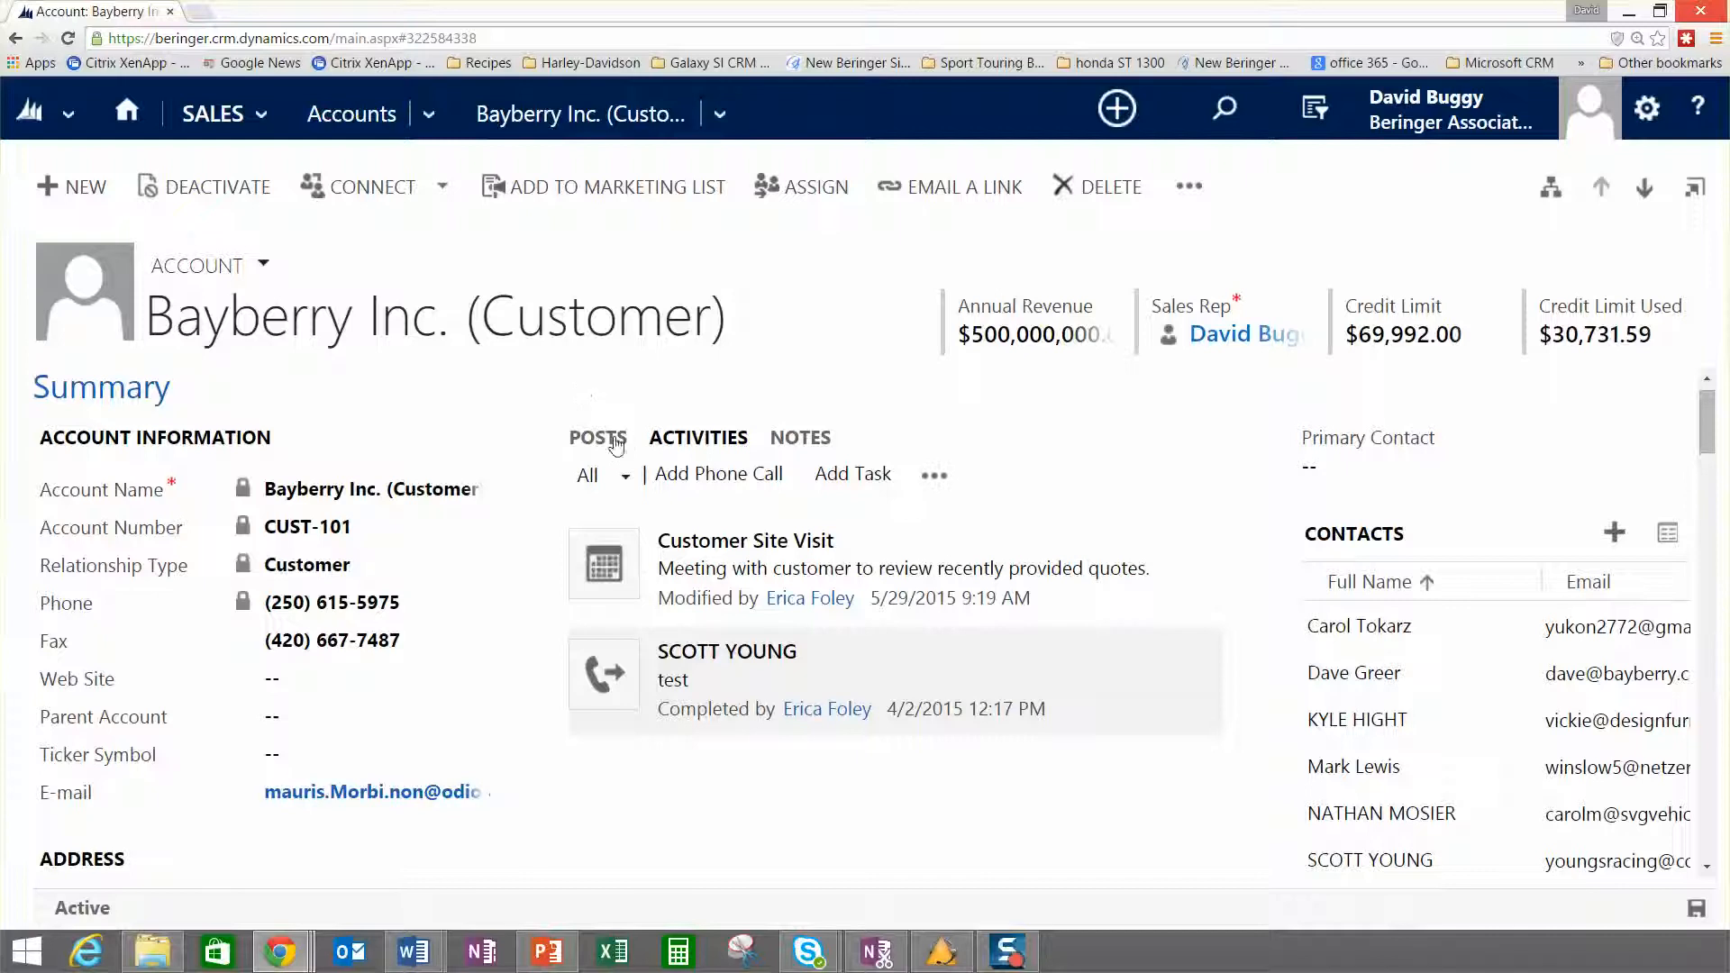
mouse_move(519, 469)
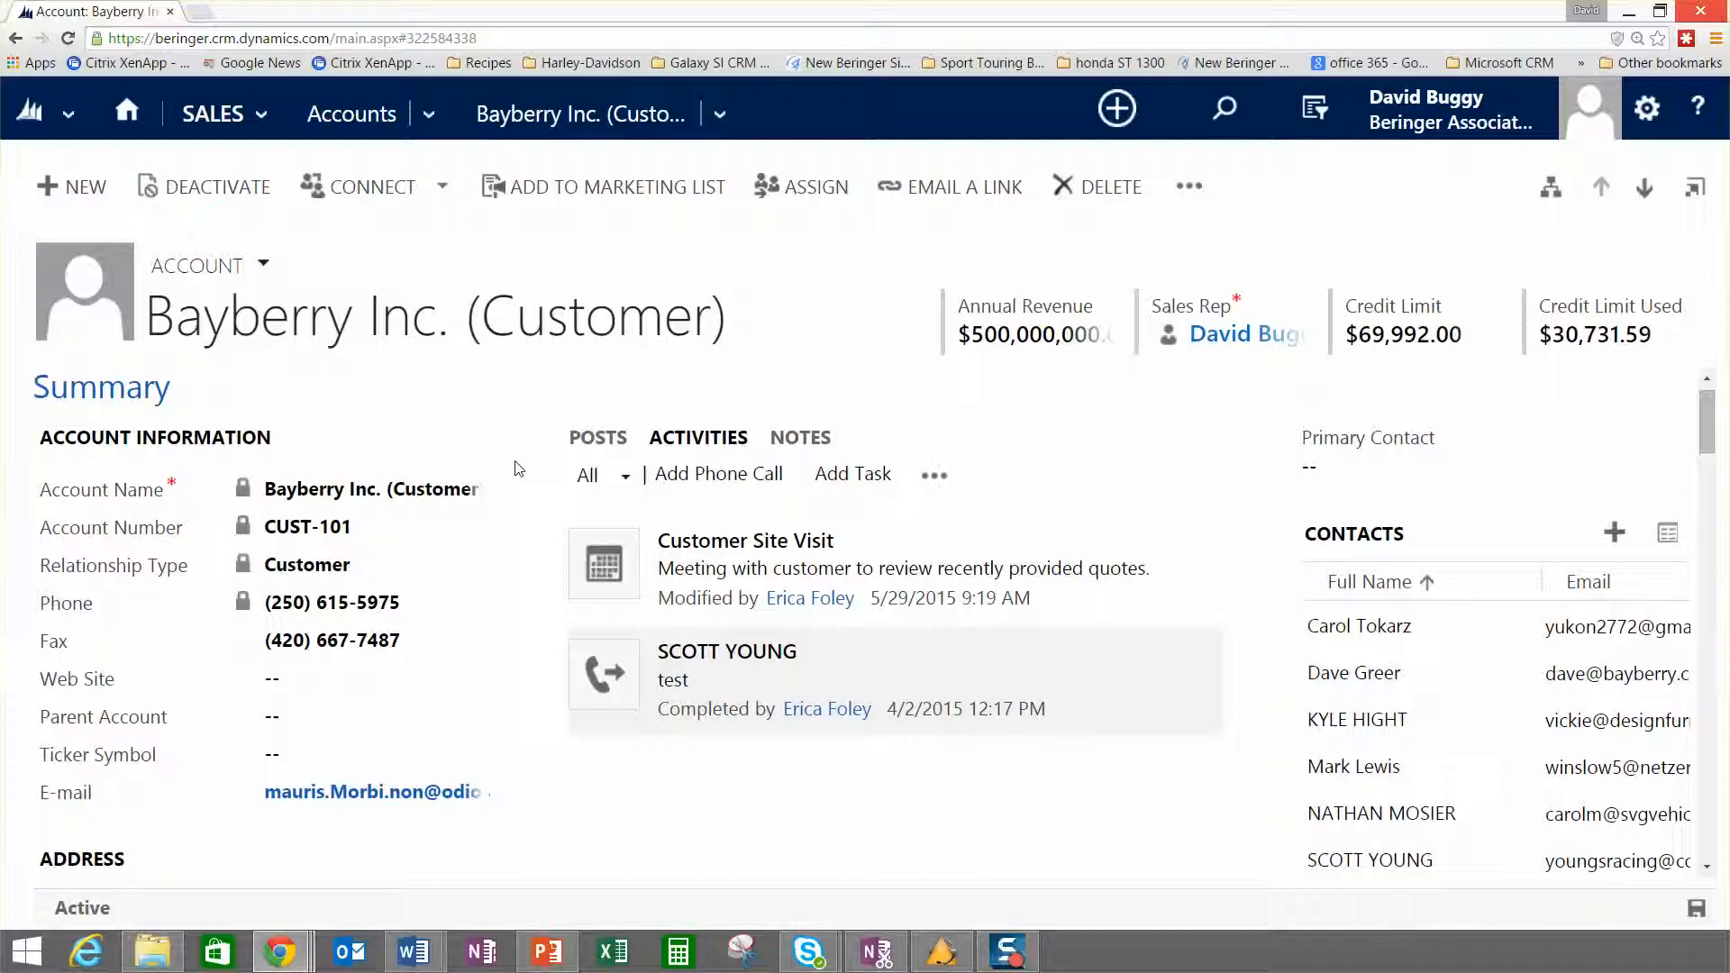
scroll("down", 3)
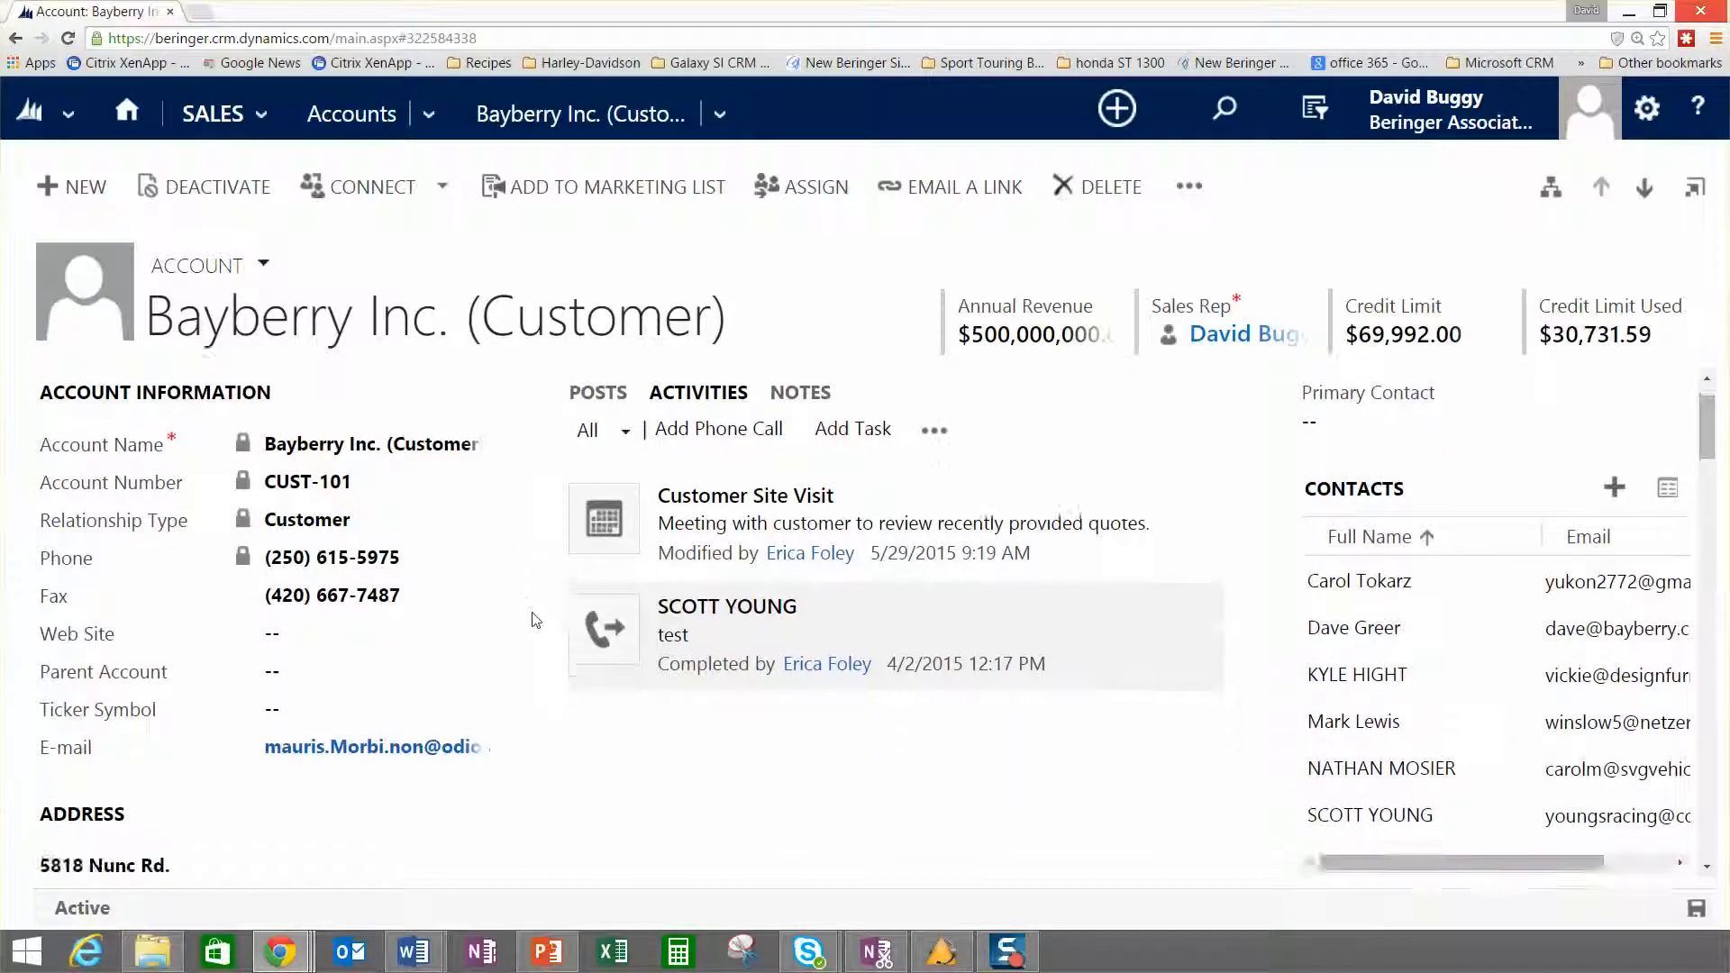
Scroll past the Address map and Recent Opportunities, then expand the Customer Ranking section.
scroll("down", 3)
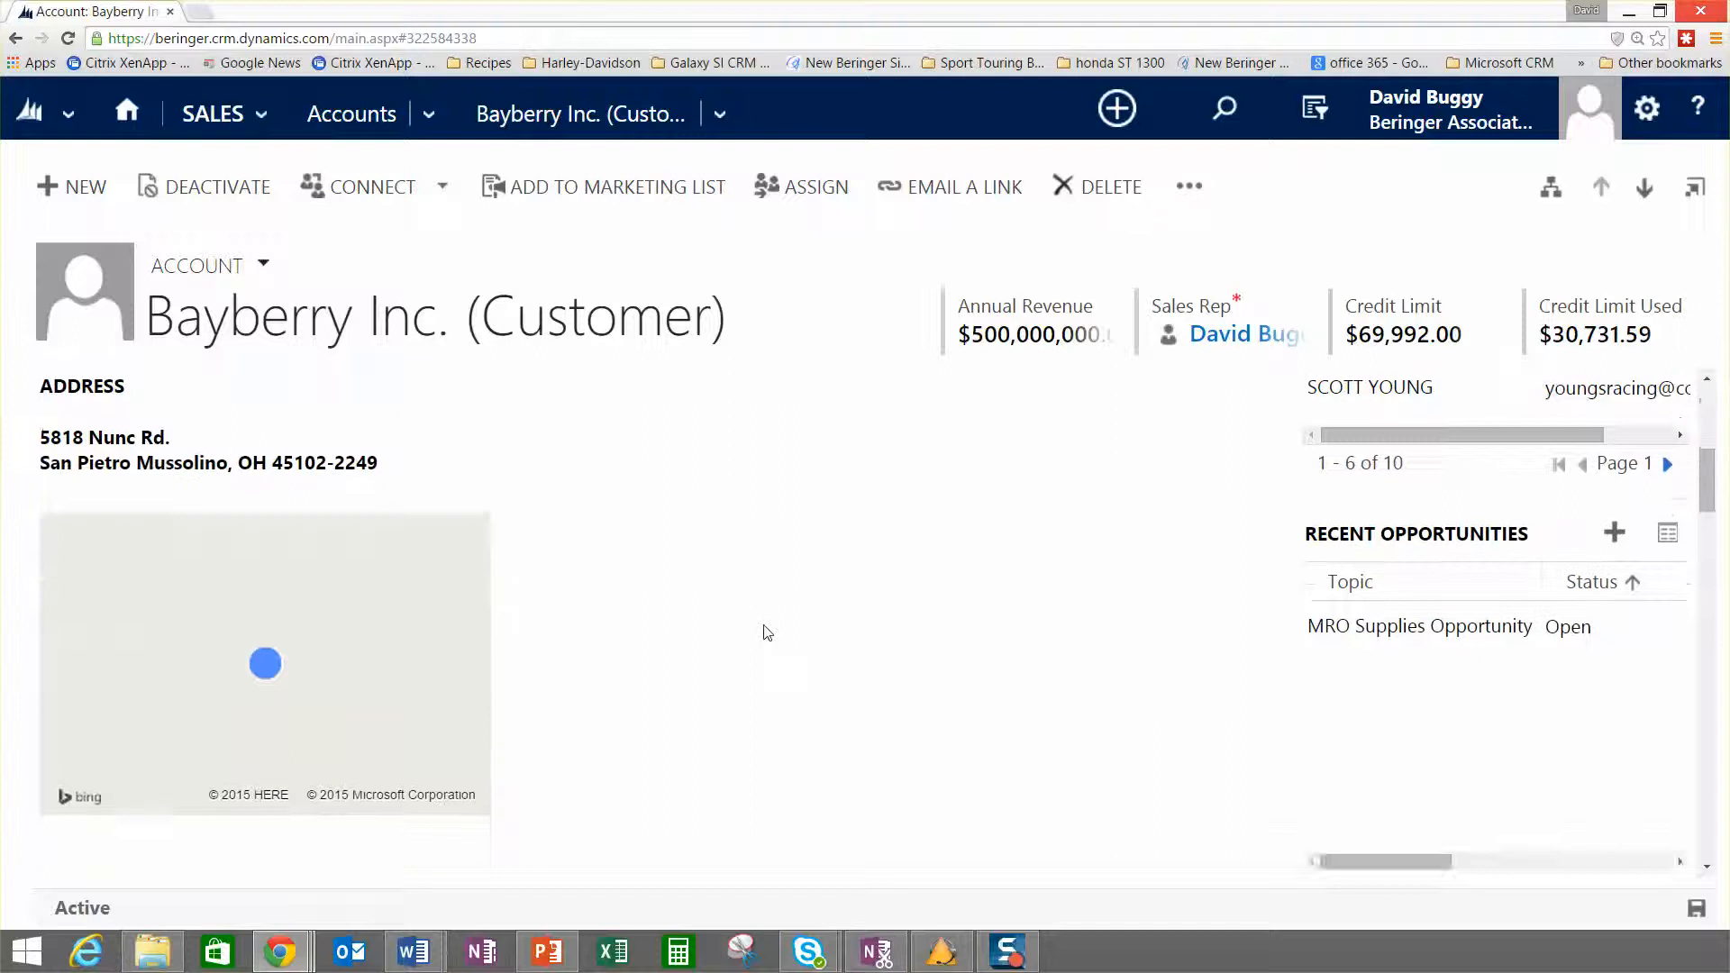
scroll("down", 3)
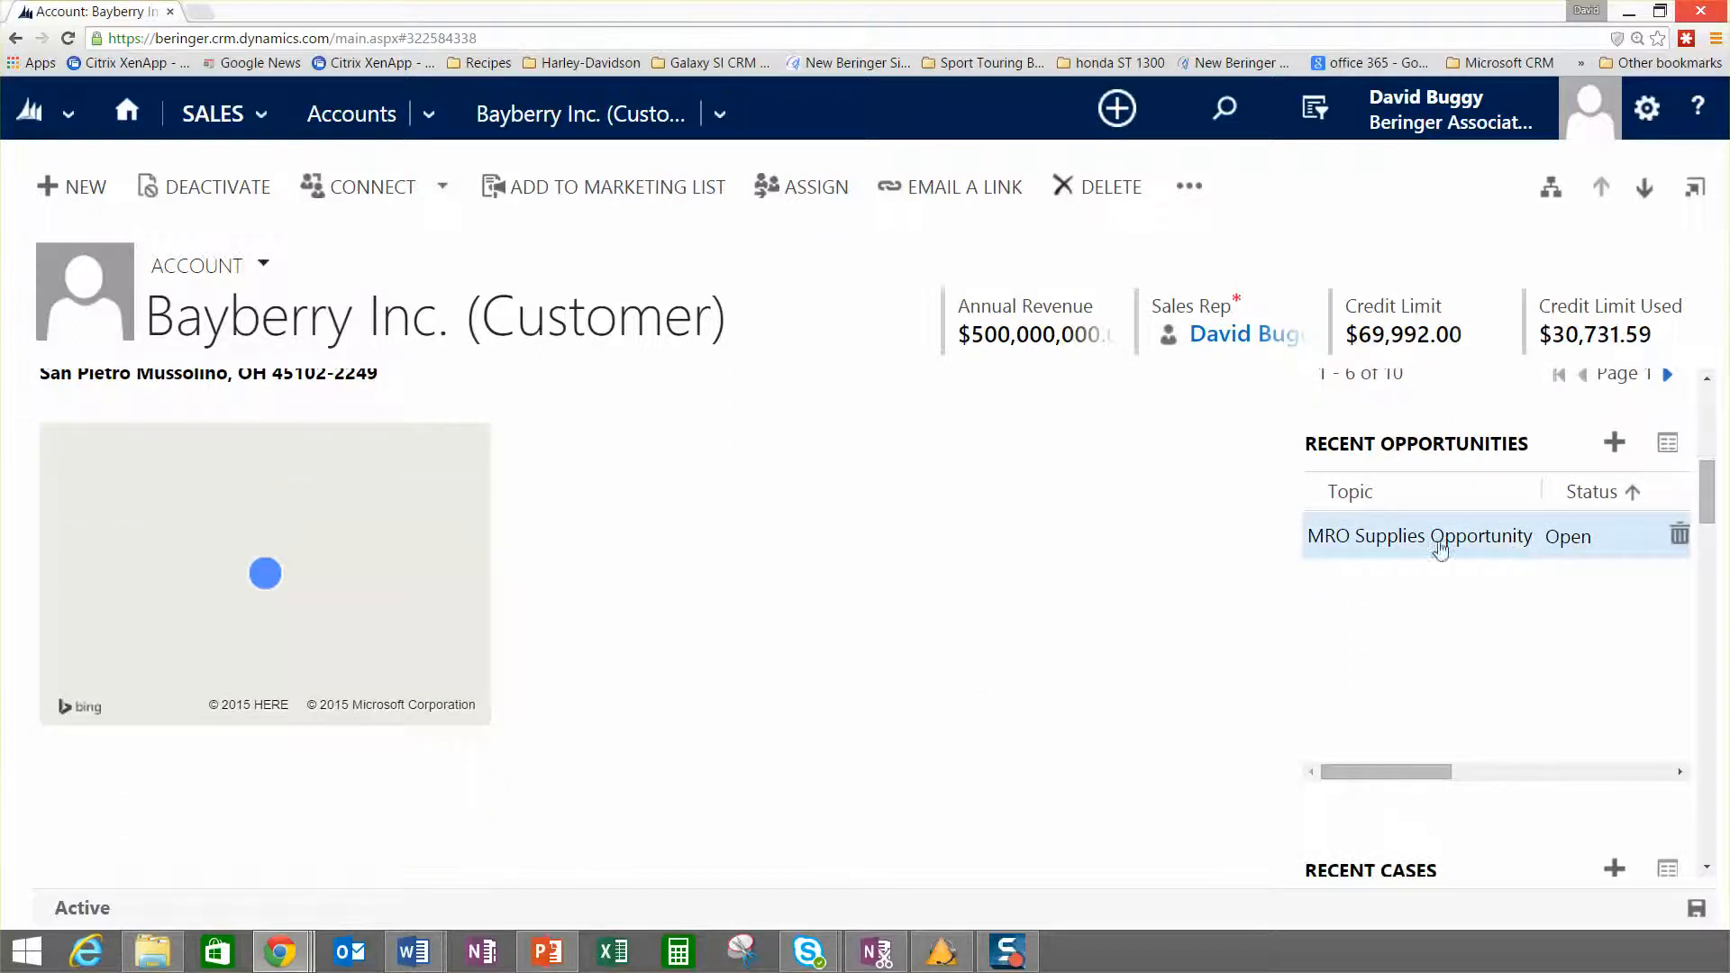
scroll("down", 3)
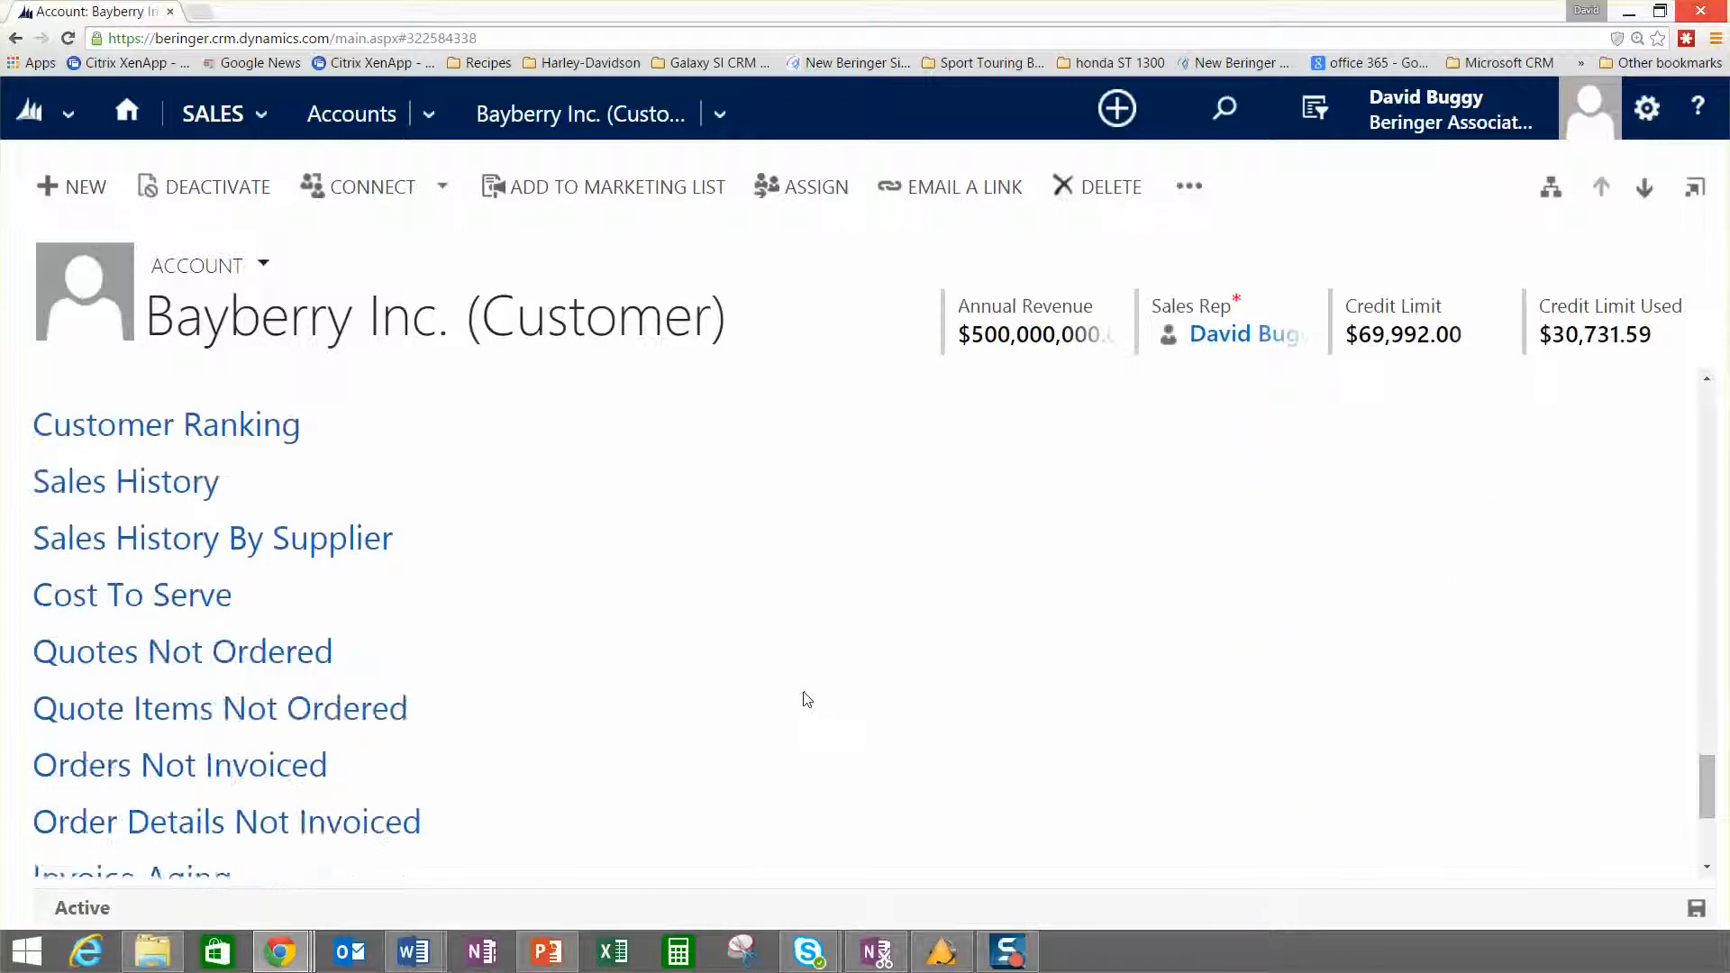
left_click(166, 424)
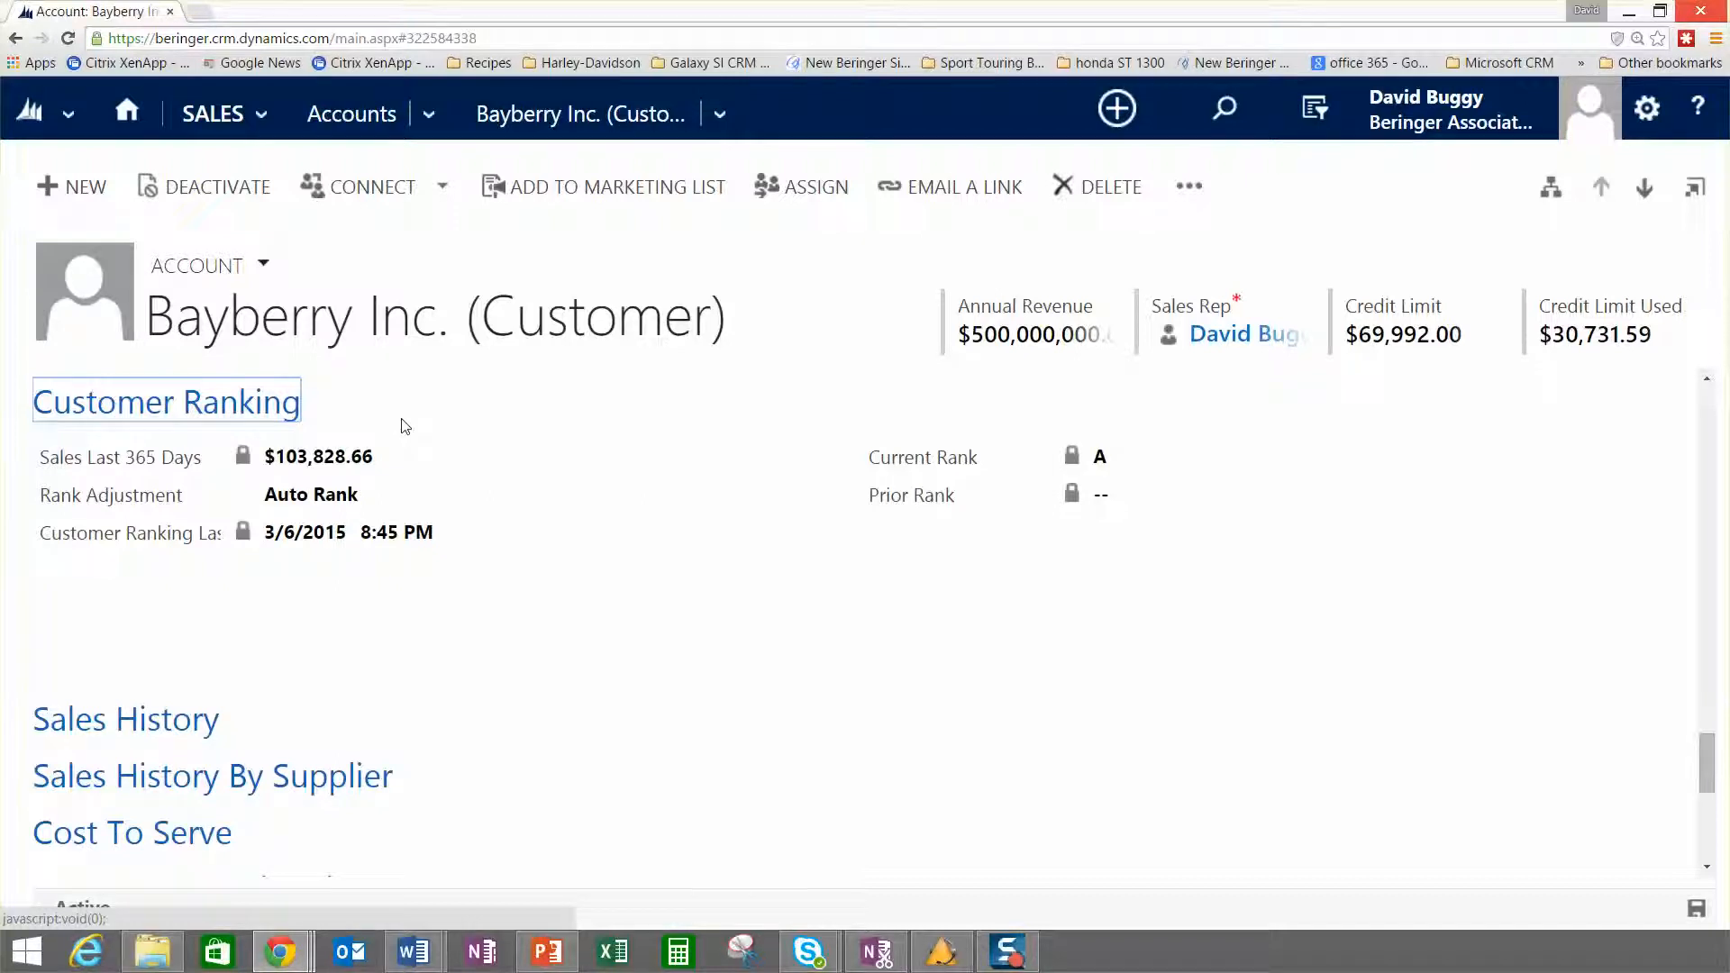
Expand the Sales History, Cost To Serve, Quote Items Not Ordered, Orders Not Invoiced and Invoice Aging sections.
left_click(124, 718)
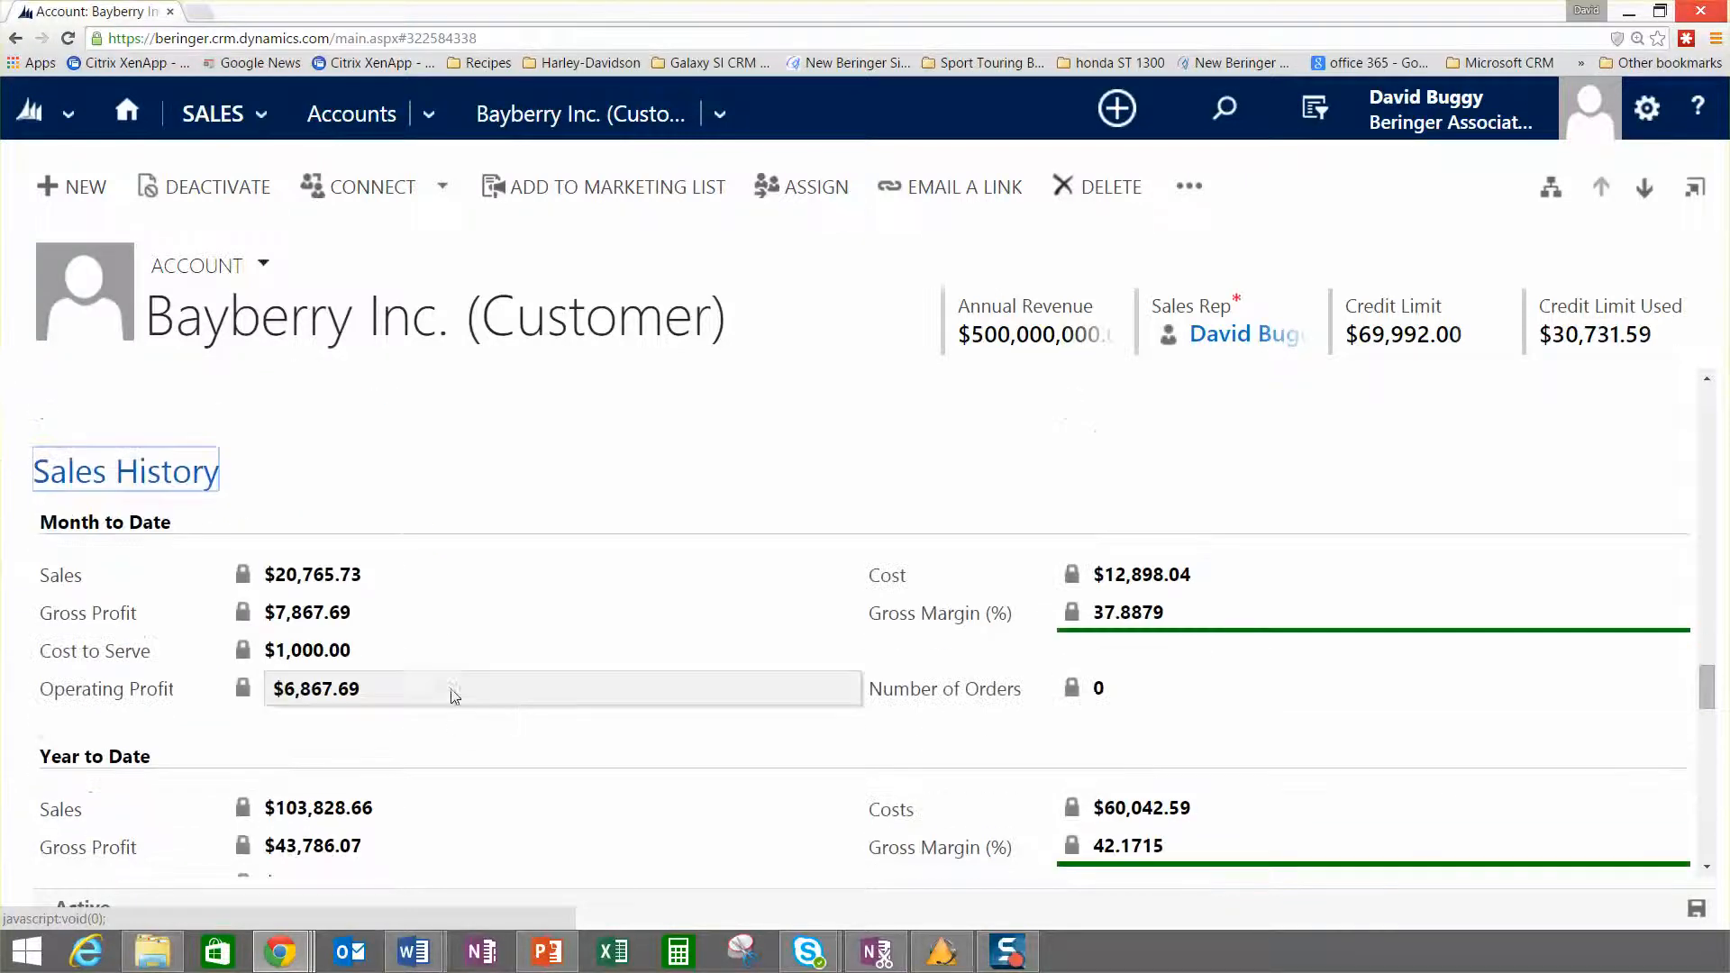
scroll("down", 3)
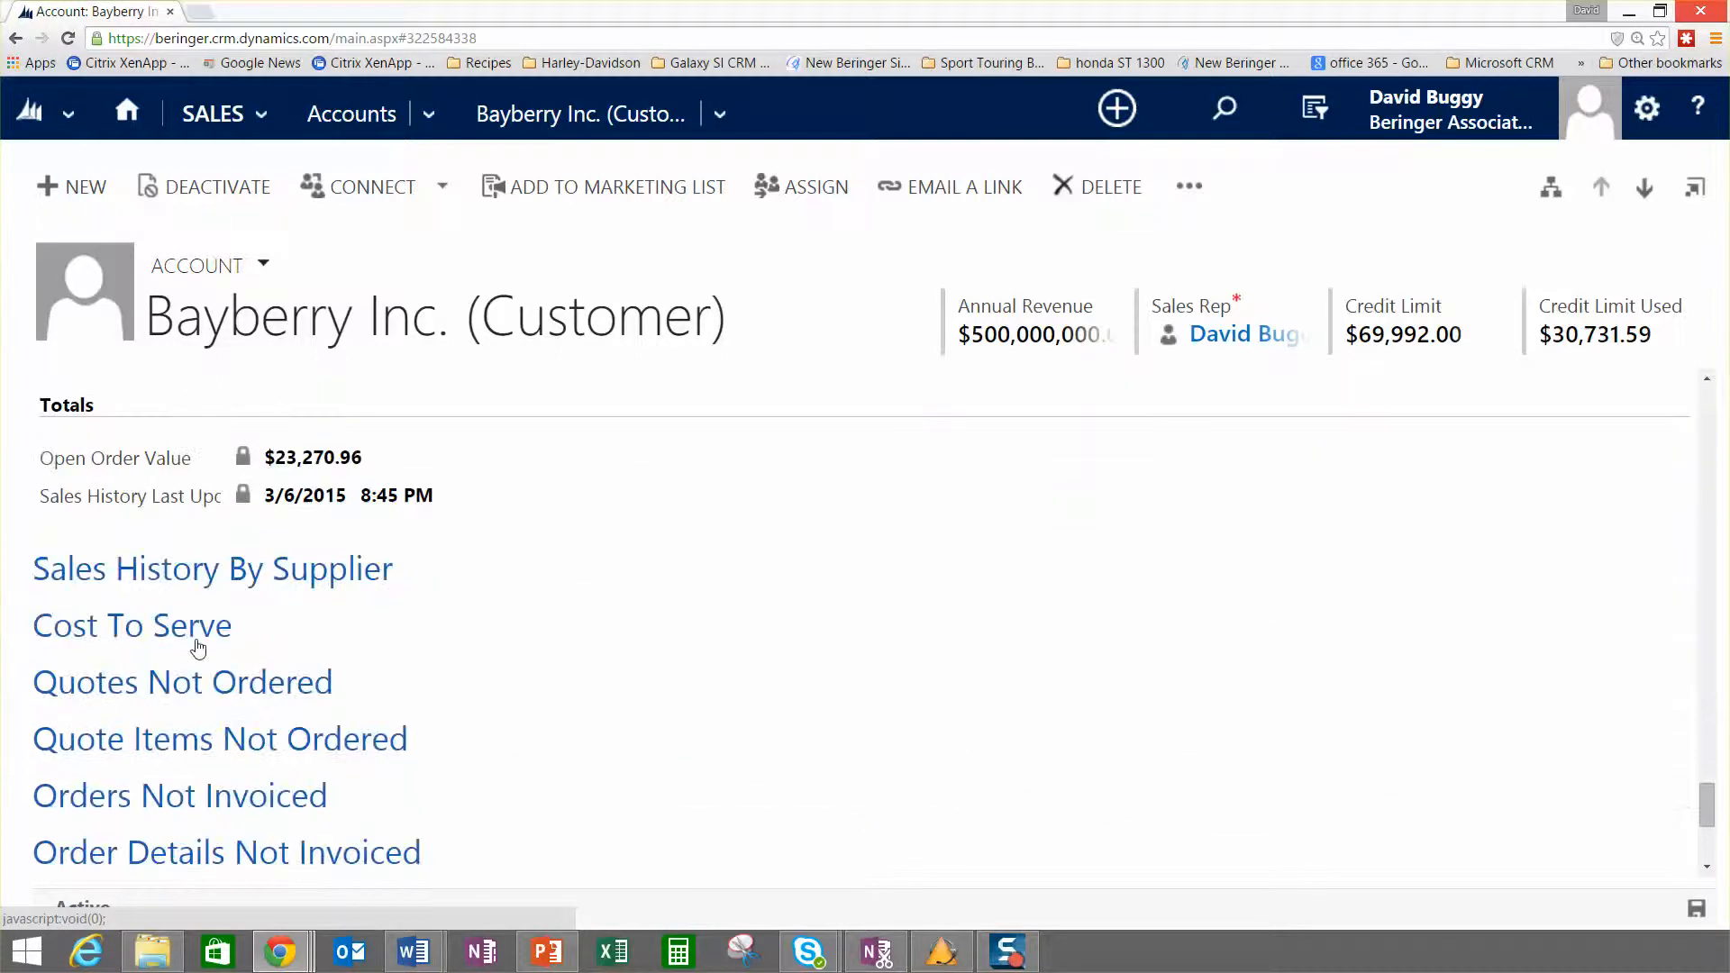
left_click(182, 682)
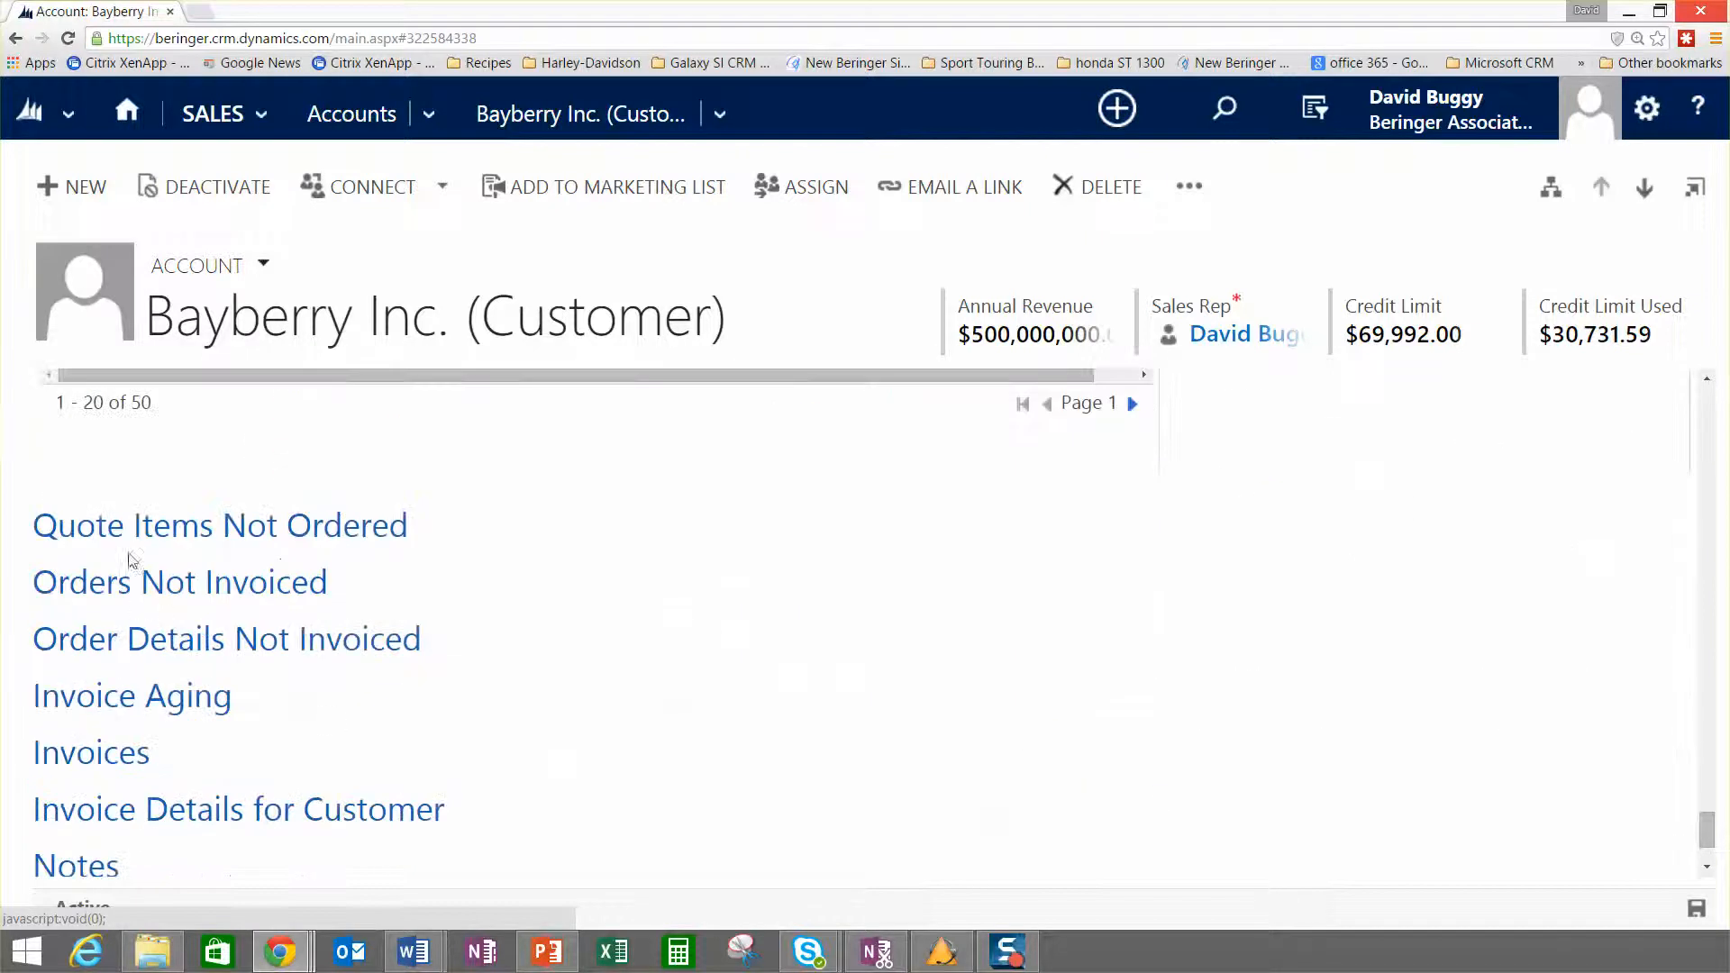
left_click(220, 525)
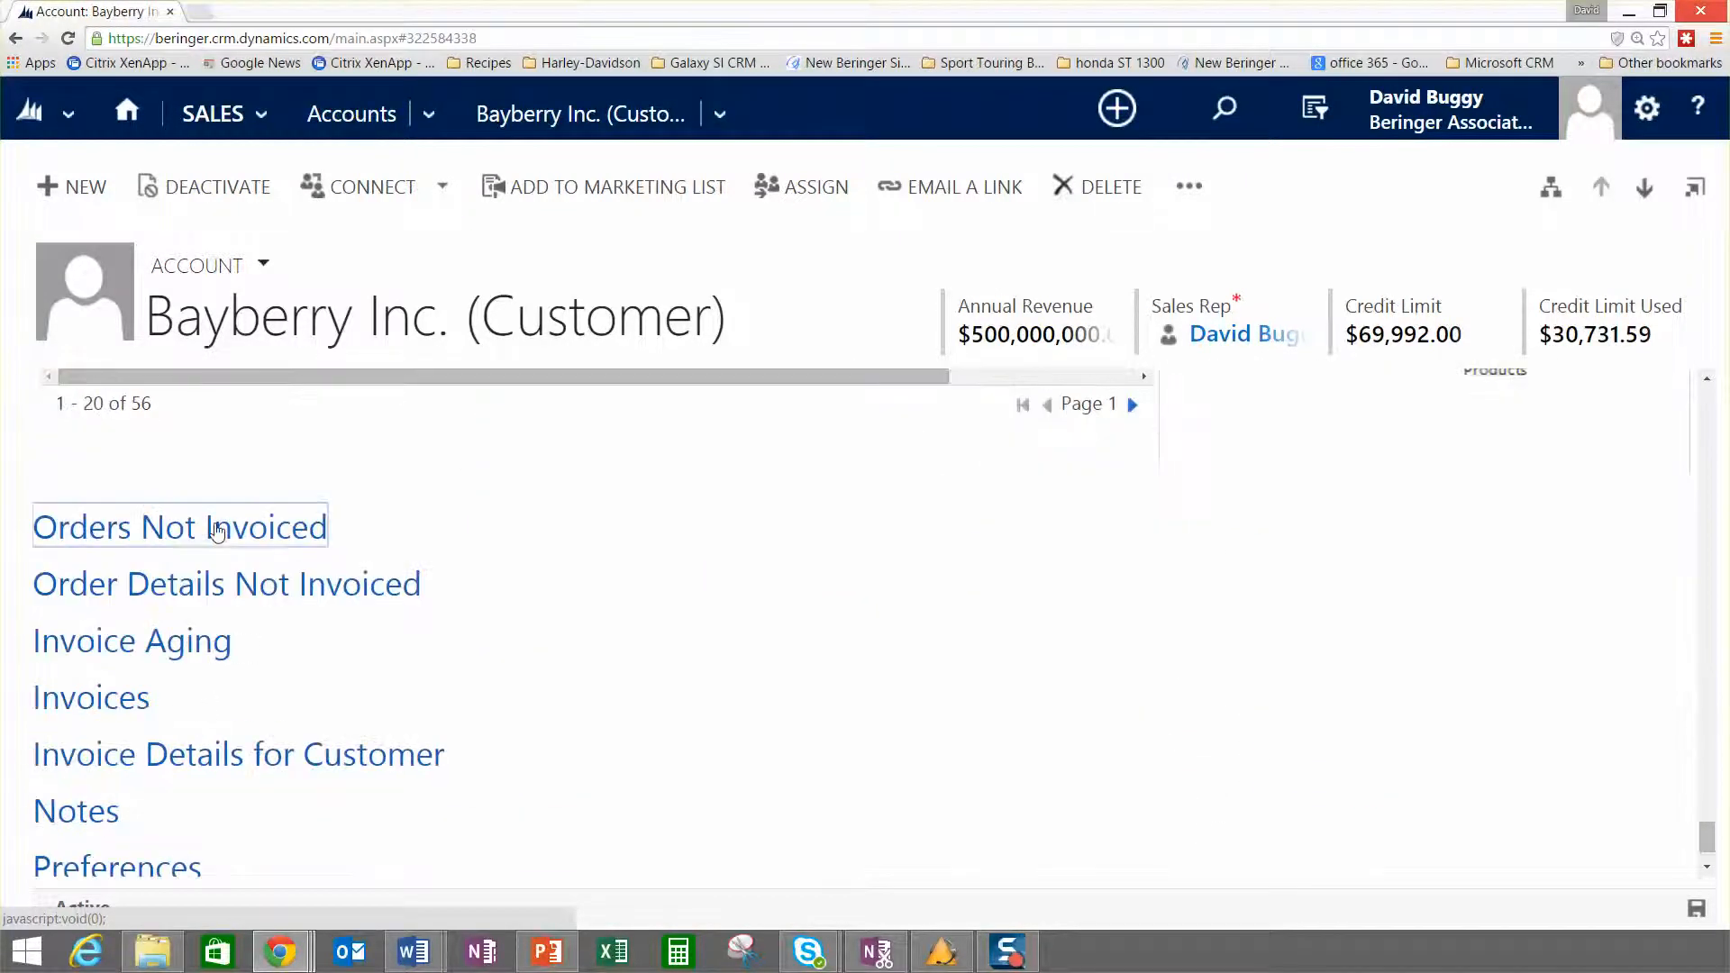
left_click(178, 526)
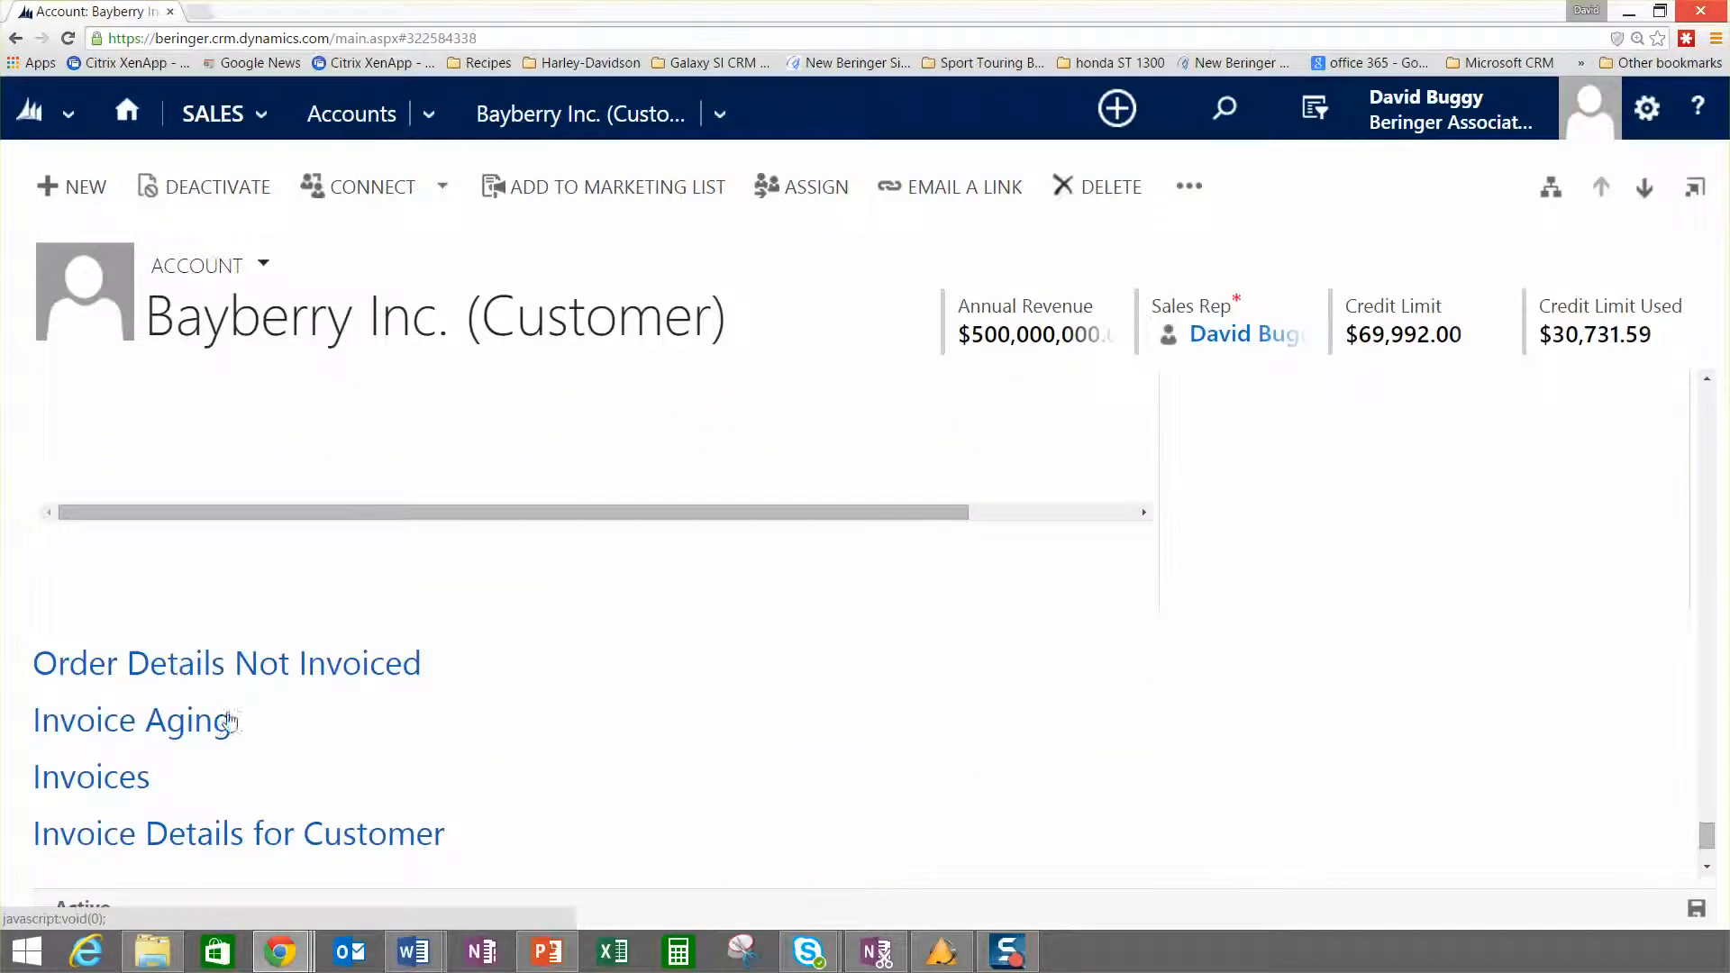
left_click(131, 719)
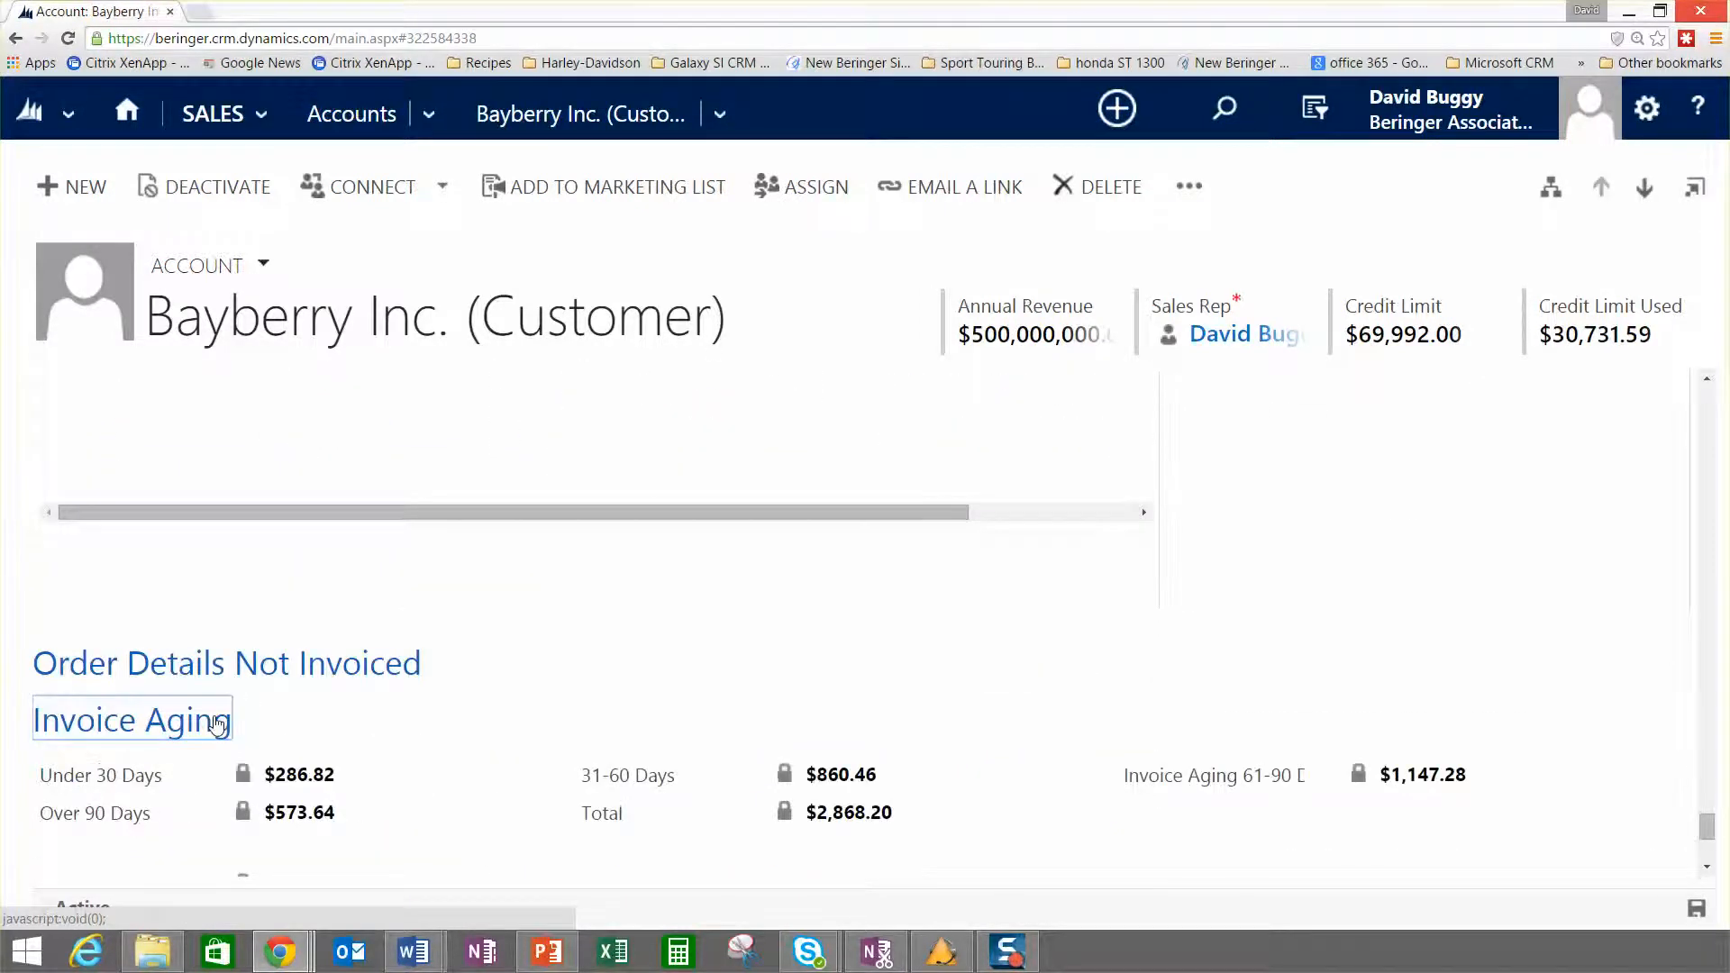